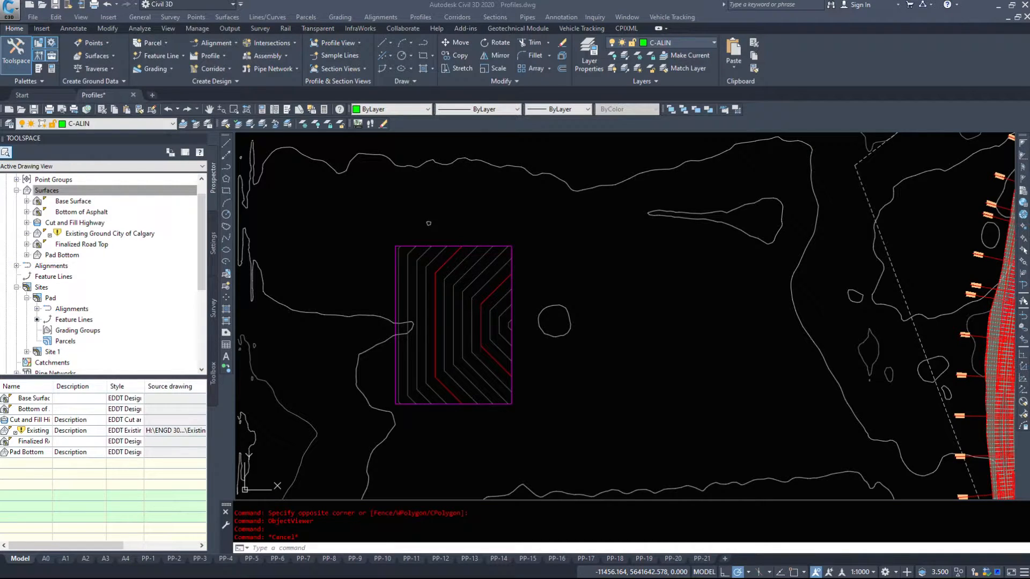
mouse_move(453, 248)
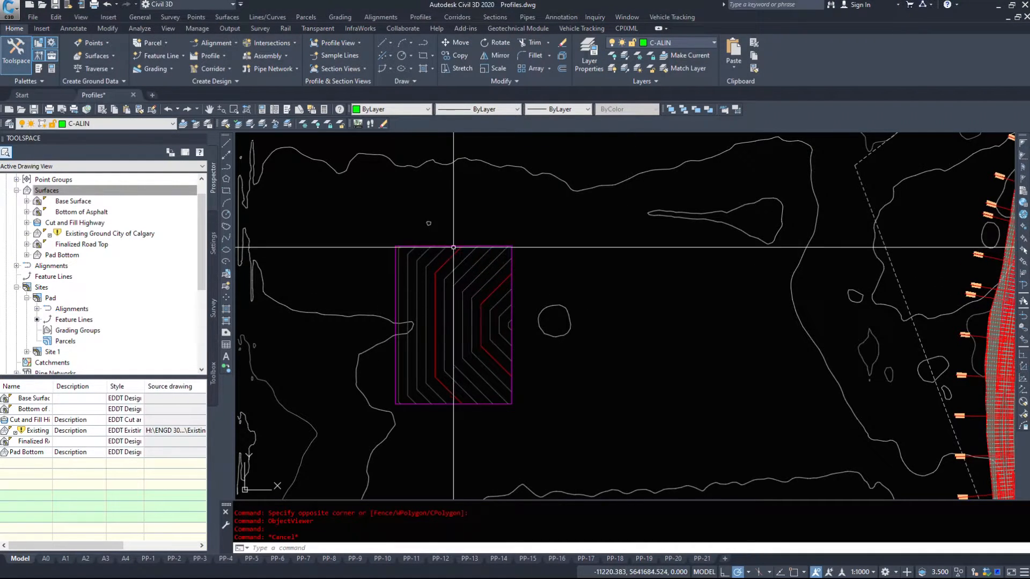
mouse_move(388, 364)
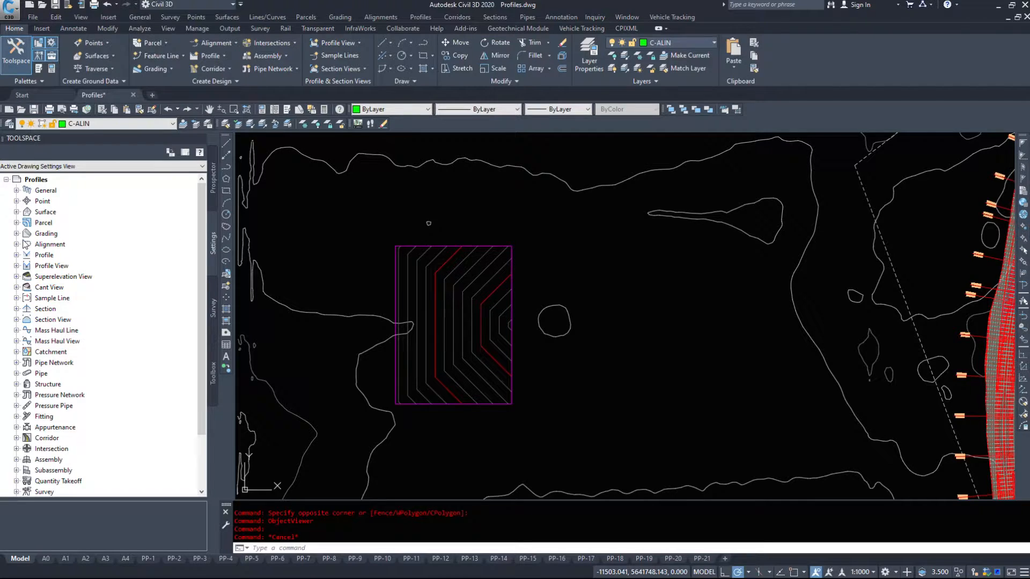
- Expand Grading Criteria Sets under Settings > Grading and remove the Standard Set
left_click(16, 233)
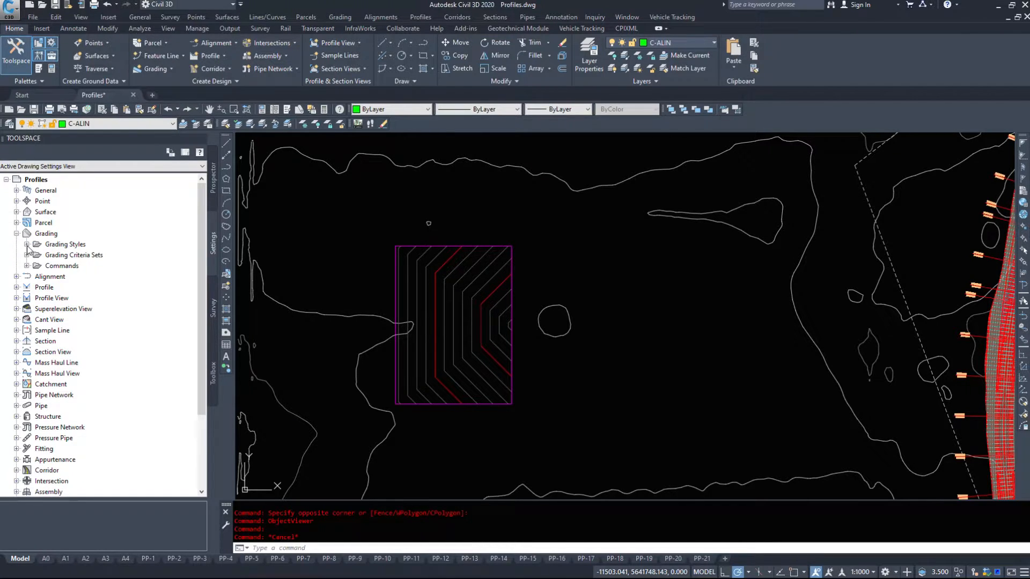
left_click(28, 244)
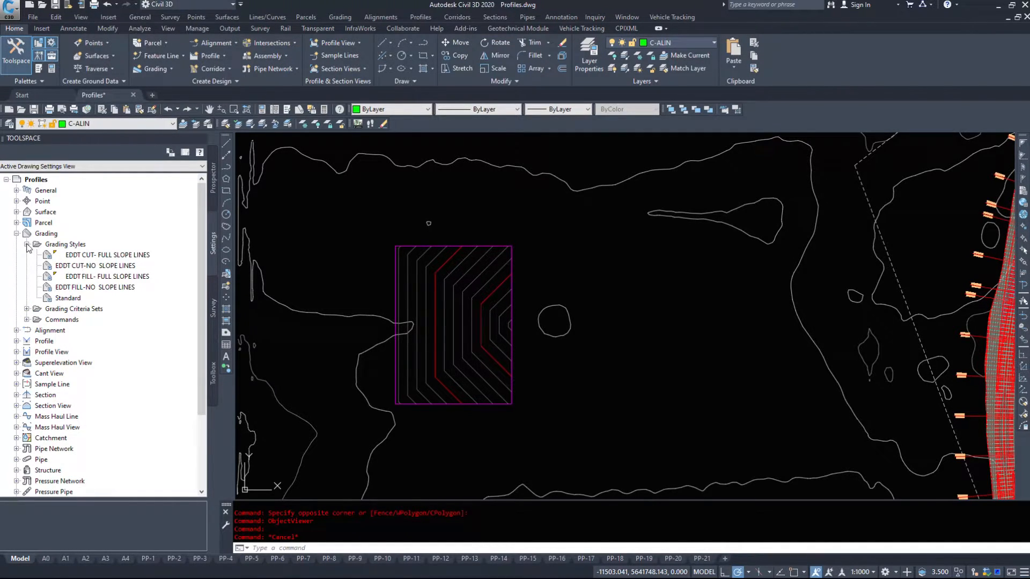
left_click(38, 255)
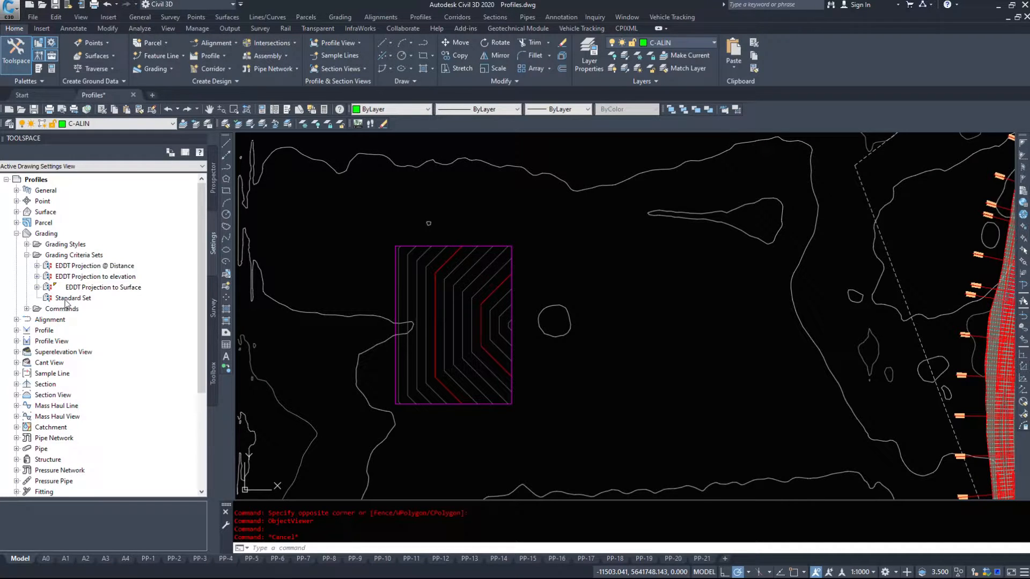
right_click(73, 297)
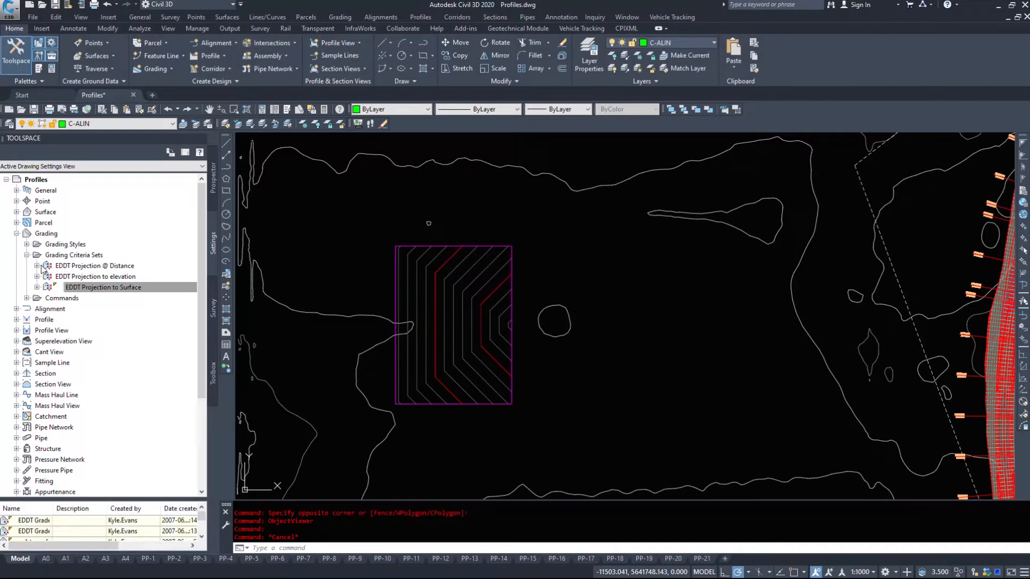
- Browse the EDDT Projection sets, reviewing the Grade 1% and Slope 2:1 to Distance criteria
left_click(38, 276)
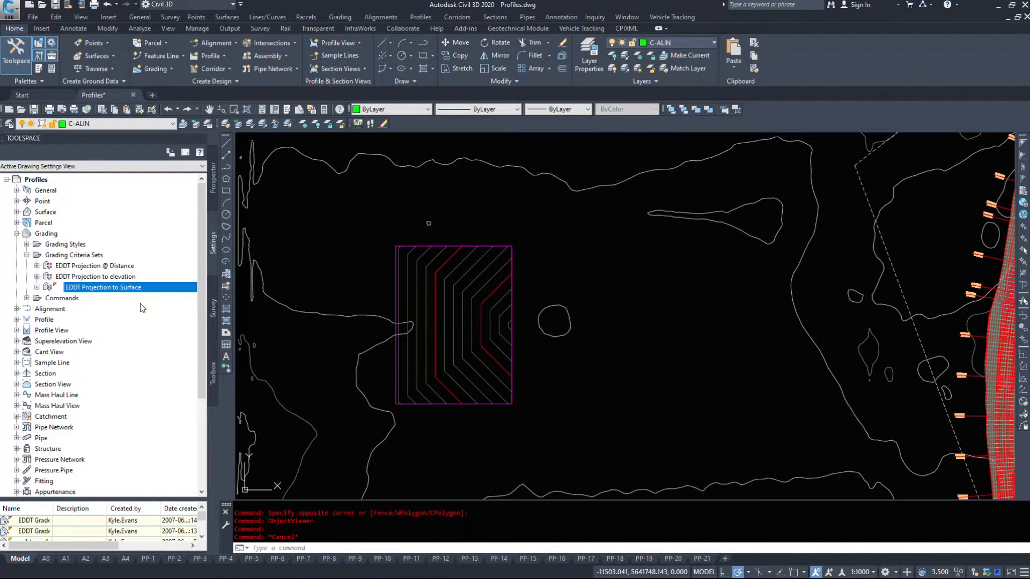
left_click(99, 265)
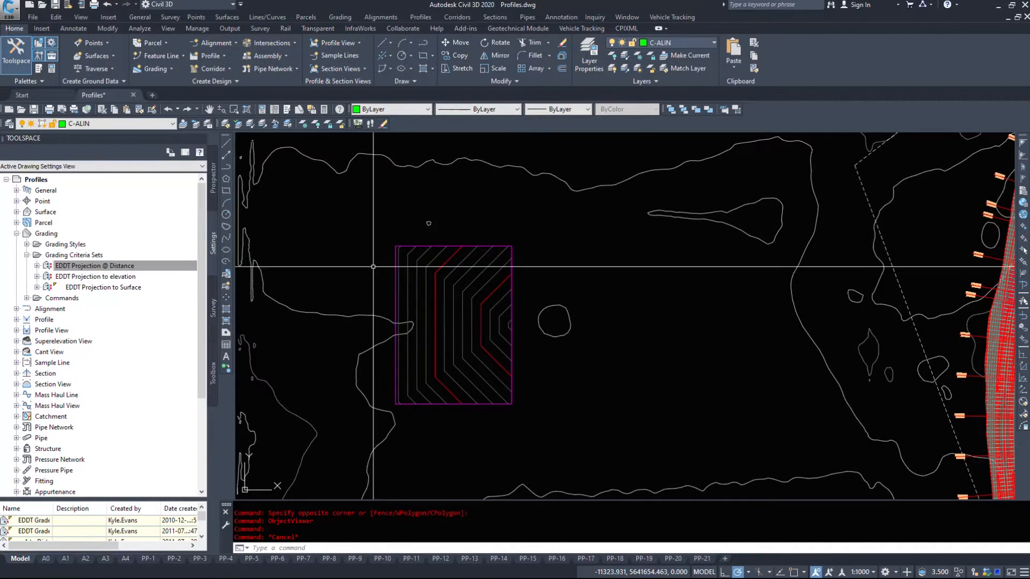
left_click(38, 265)
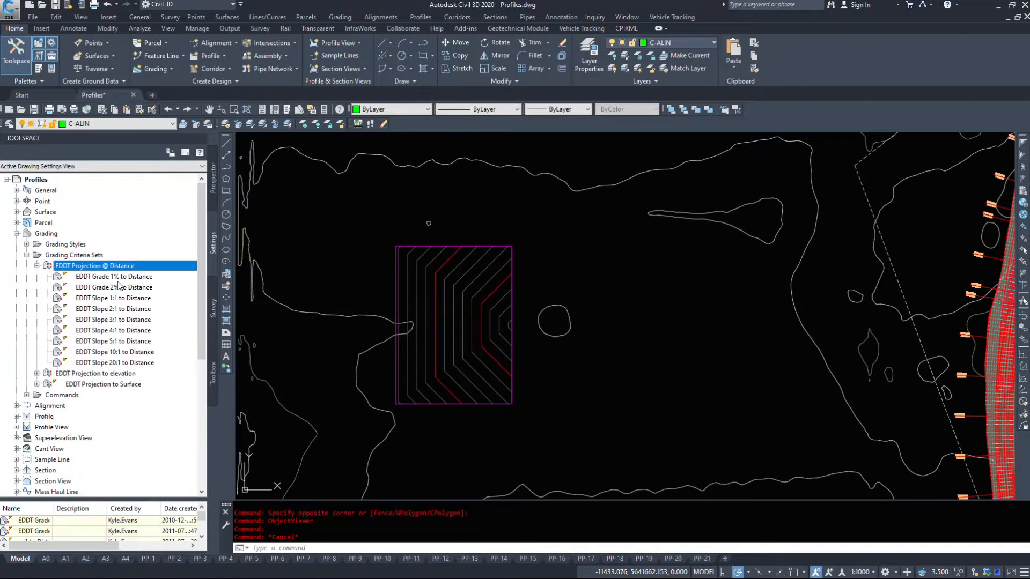
left_click(114, 277)
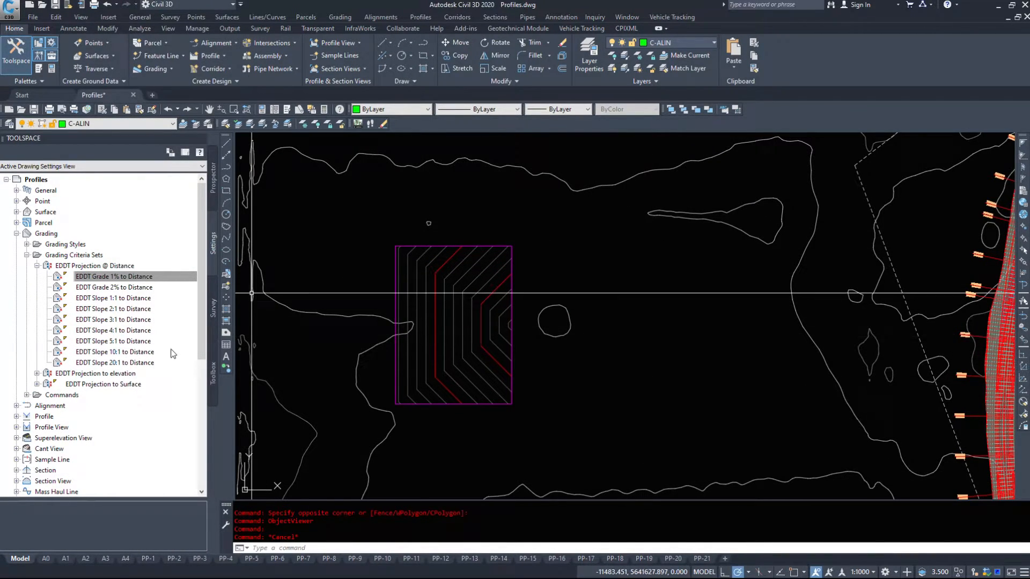
left_click(112, 309)
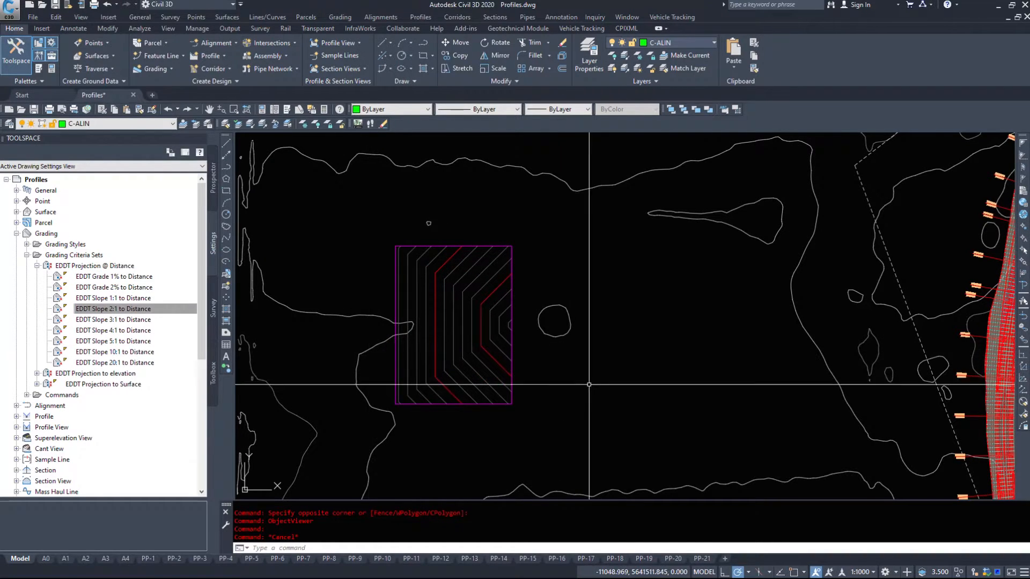
mouse_move(617, 405)
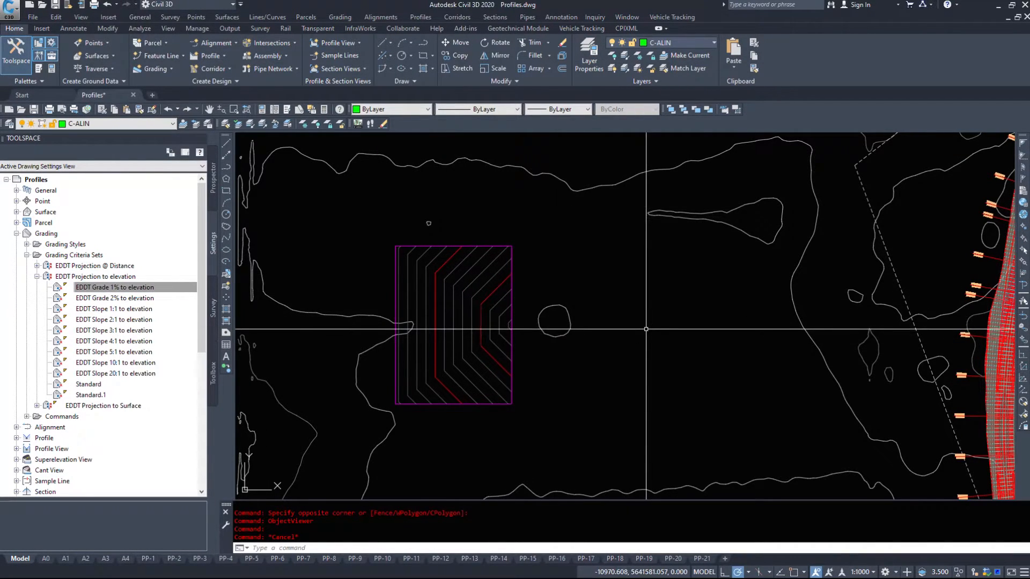
left_click(113, 341)
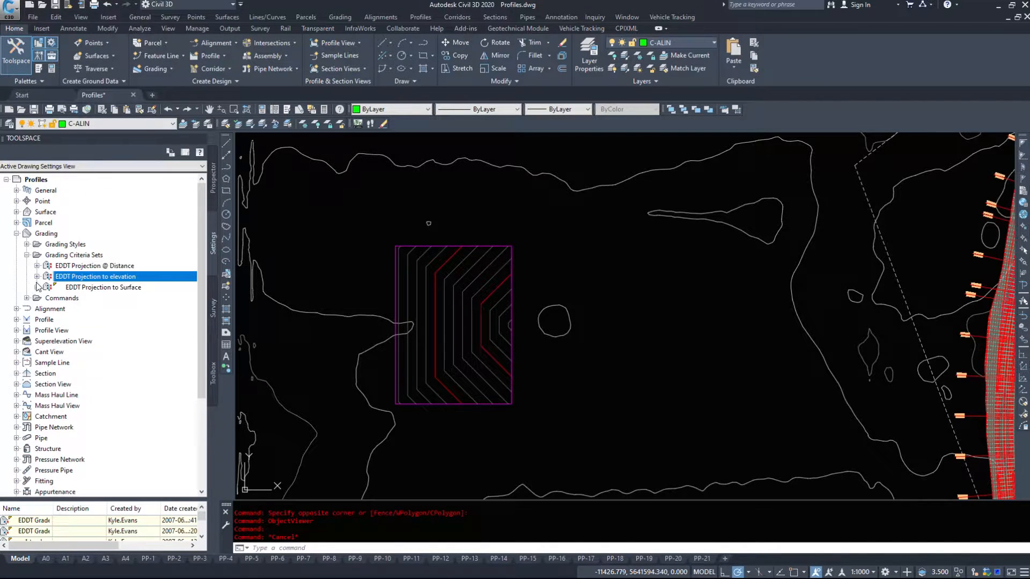
- Review the EDDT Projection to Surface criteria and dismiss the Help window
left_click(39, 288)
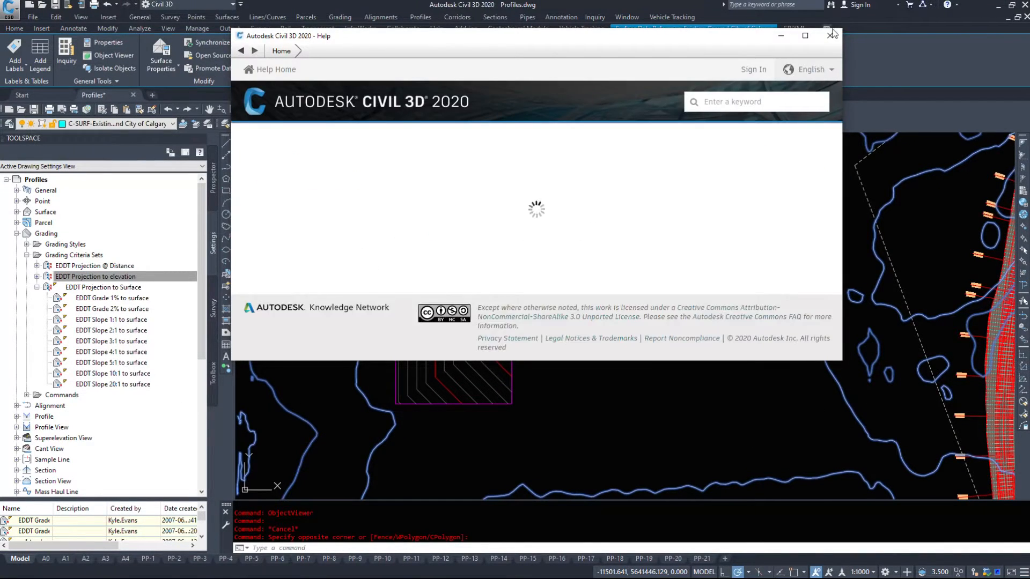
left_click(830, 36)
type("Grad")
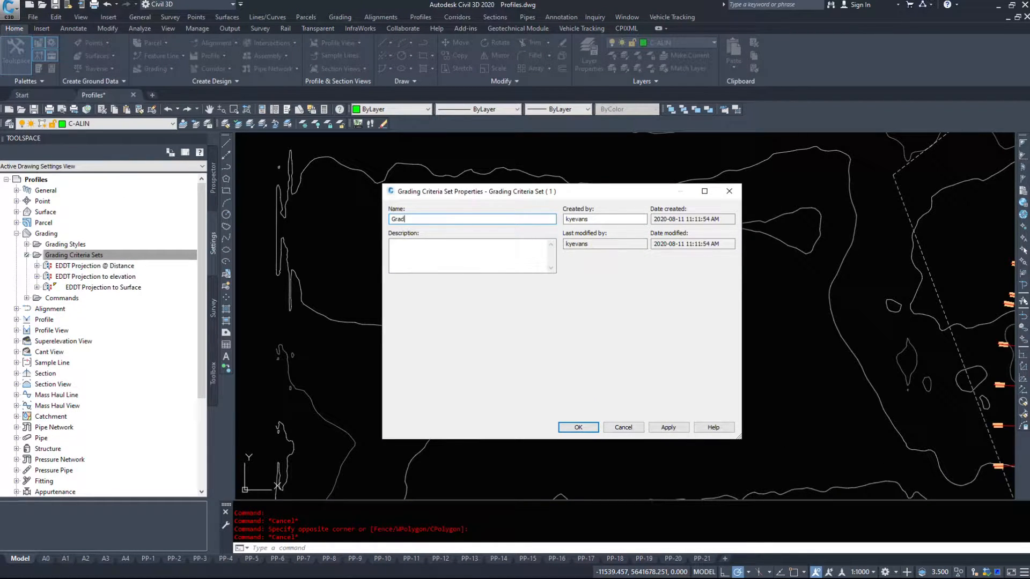
- Name the new grading criteria set 'Grading Examples' and bring up its actions
type("ing")
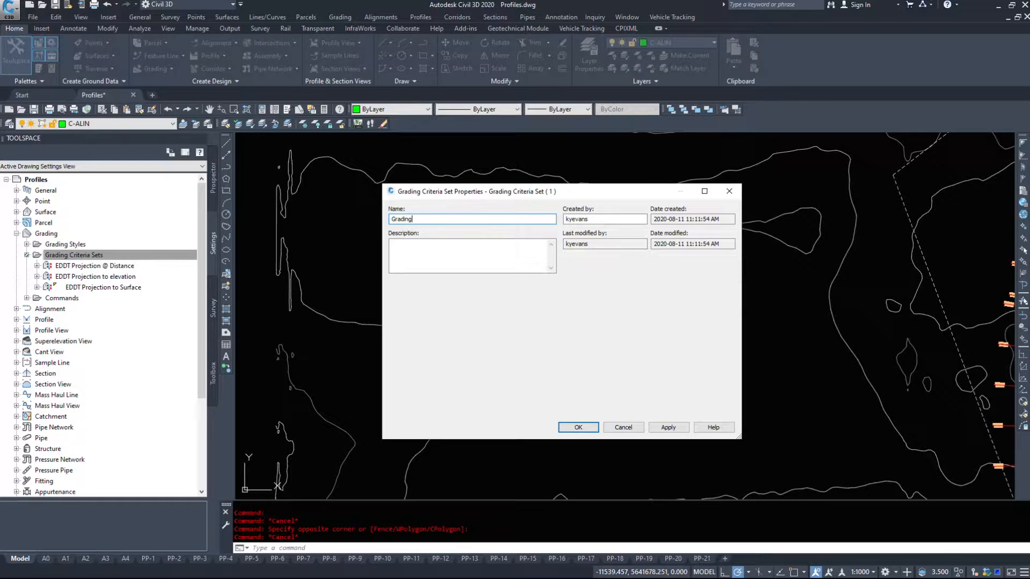
left_click(576, 427)
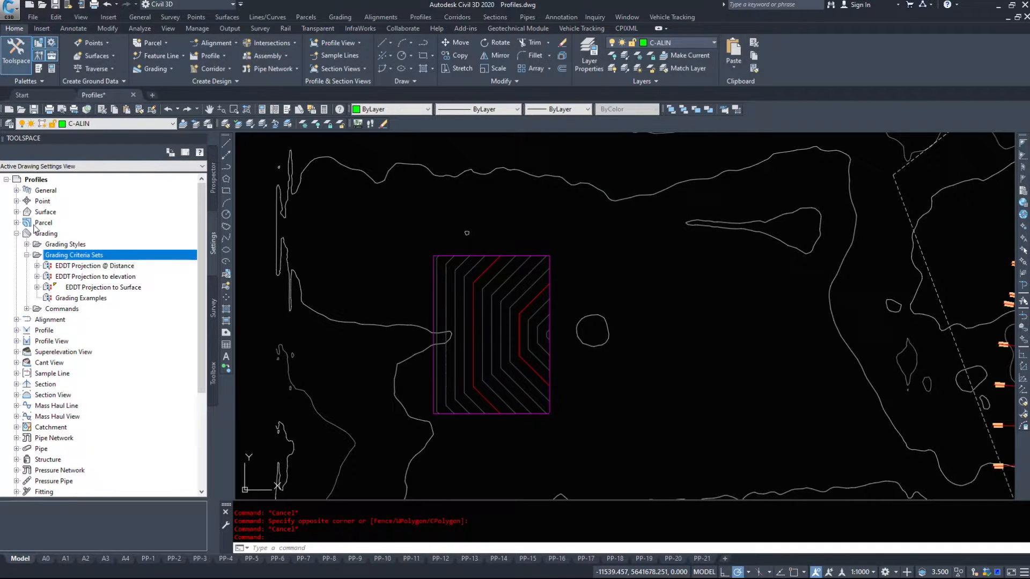
left_click(81, 297)
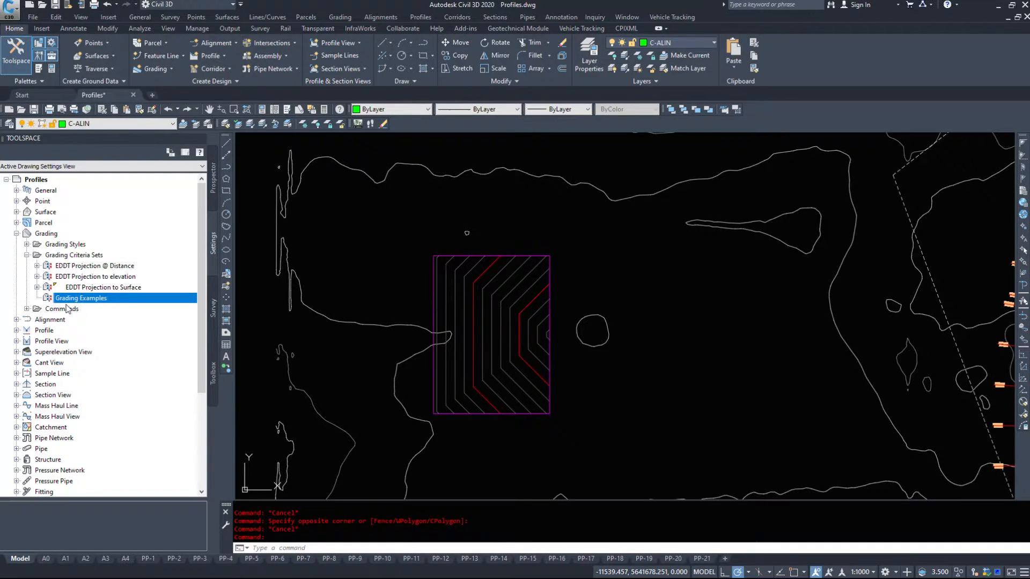
right_click(81, 297)
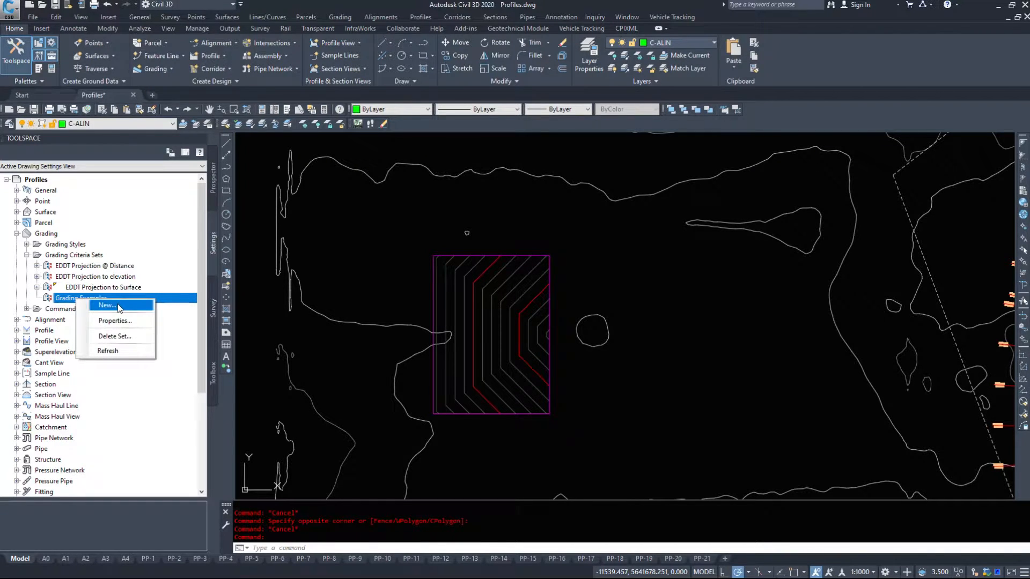
- Add a new criteria named '3:1 to Elevation' to Grading Examples and show its parameters
left_click(106, 306)
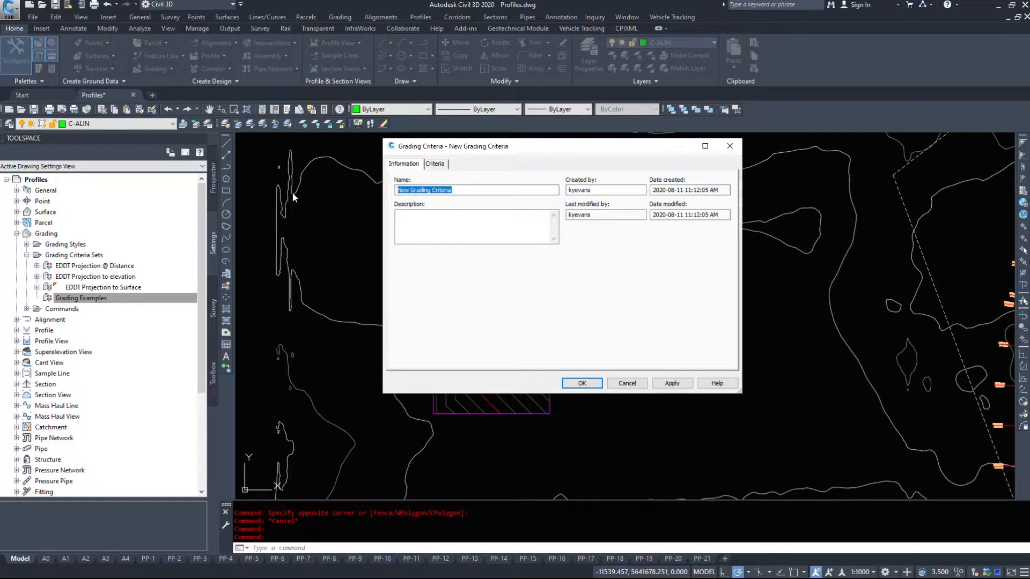
type("Projectio")
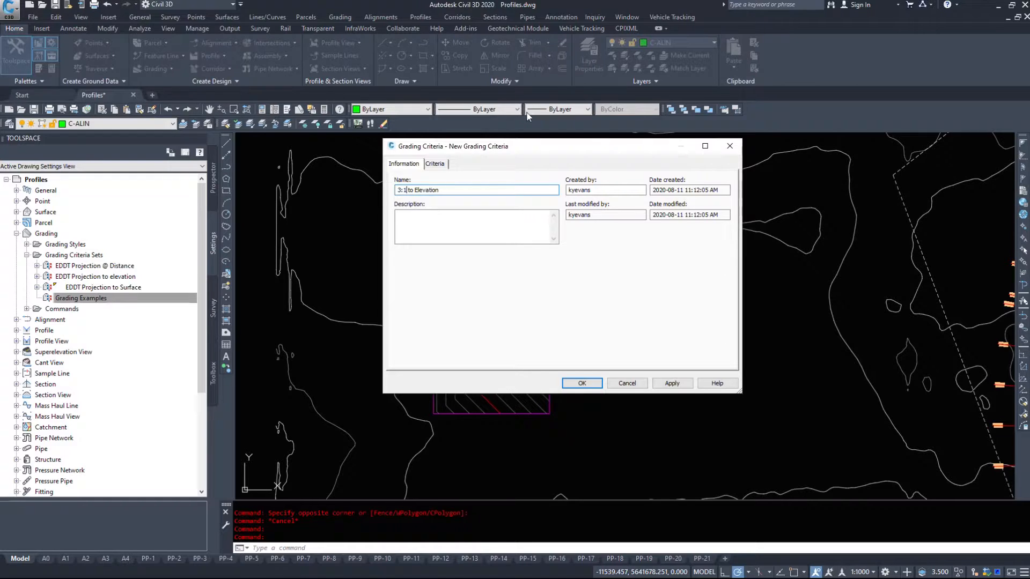
left_click(434, 163)
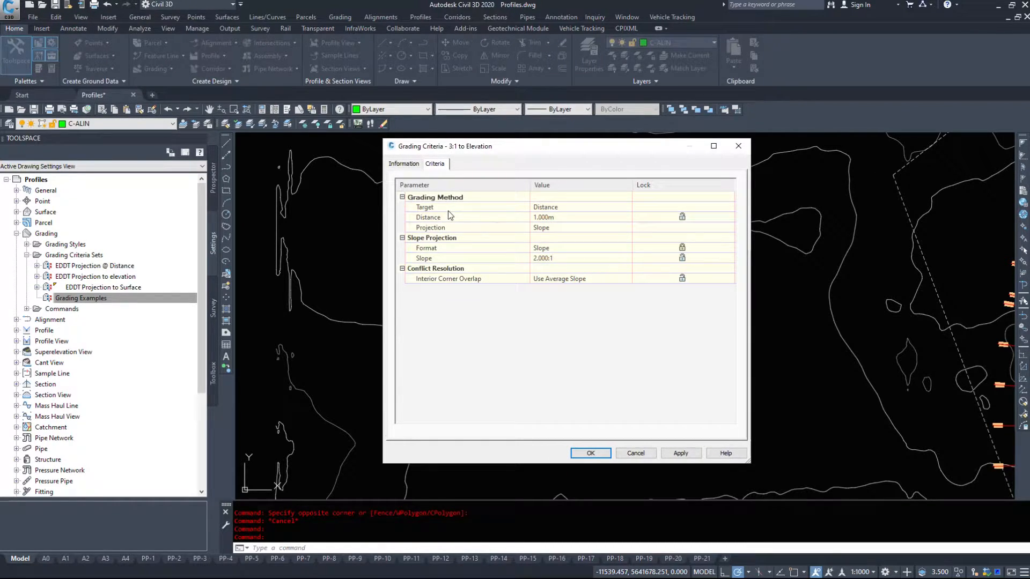
- Set the criteria's target to Elevation 0.000m with Cut/Fill Slope projection
left_click(578, 207)
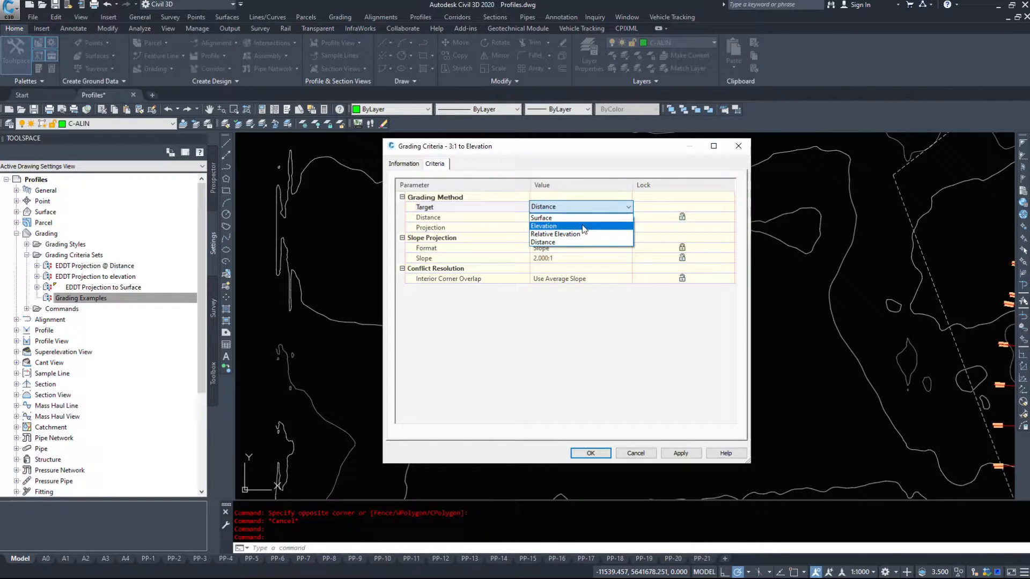
mouse_move(563, 242)
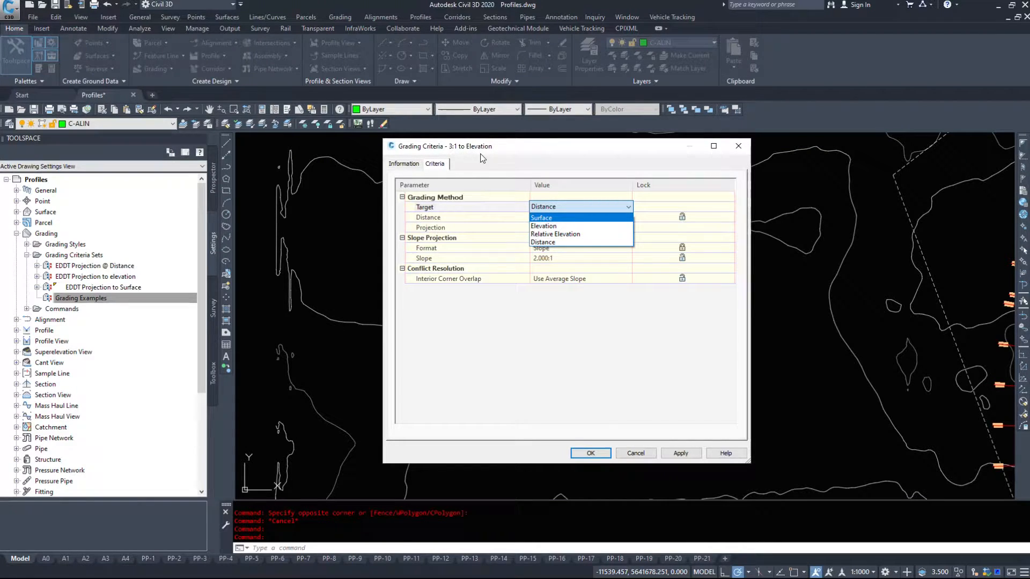
left_click(544, 226)
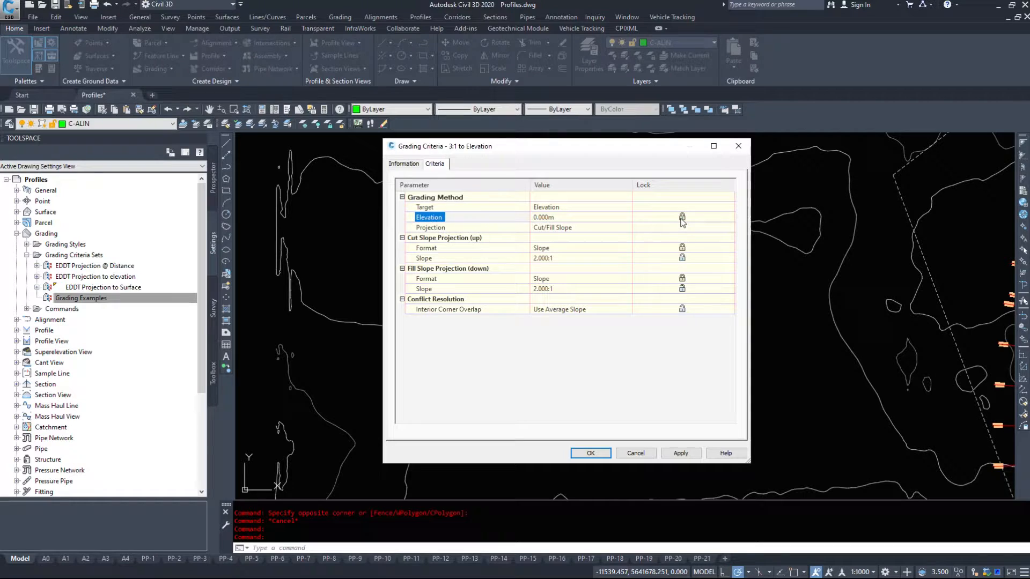
left_click(580, 217)
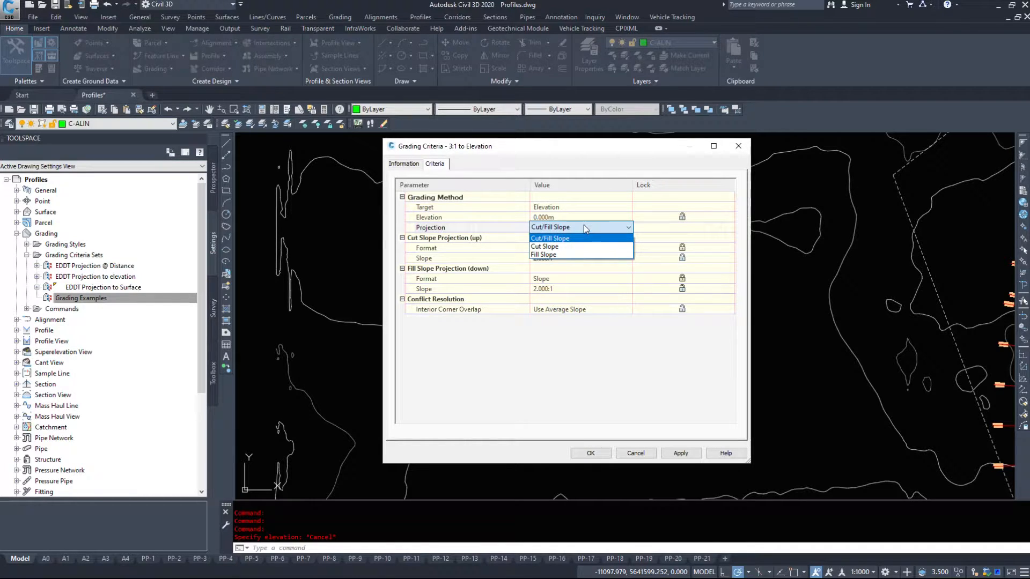
left_click(550, 238)
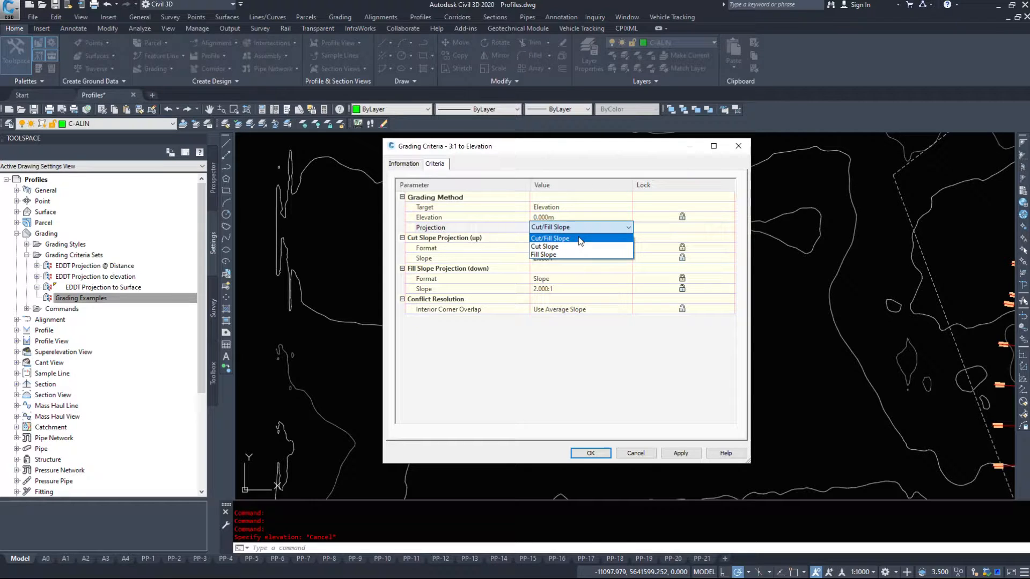
left_click(545, 246)
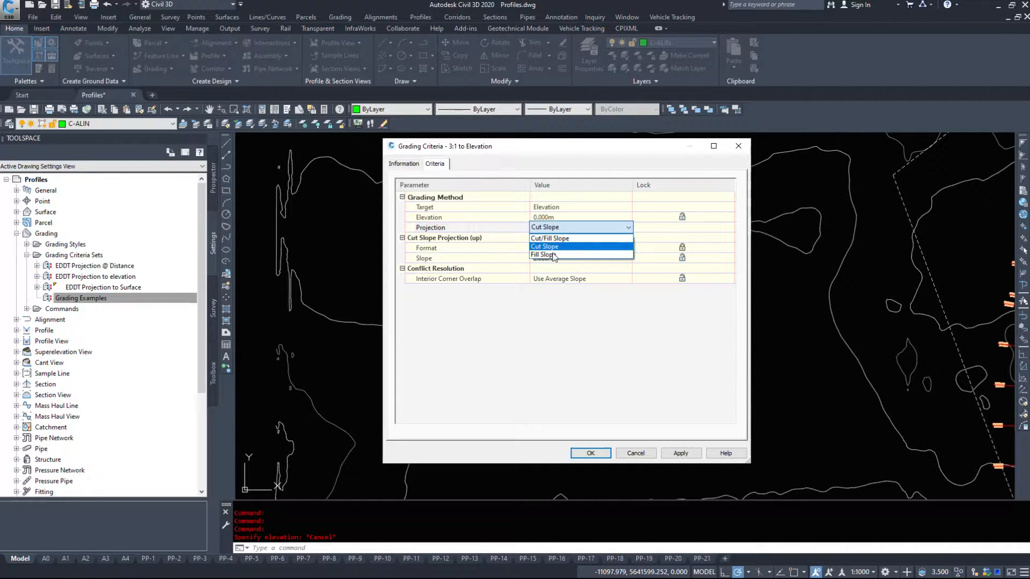
left_click(550, 238)
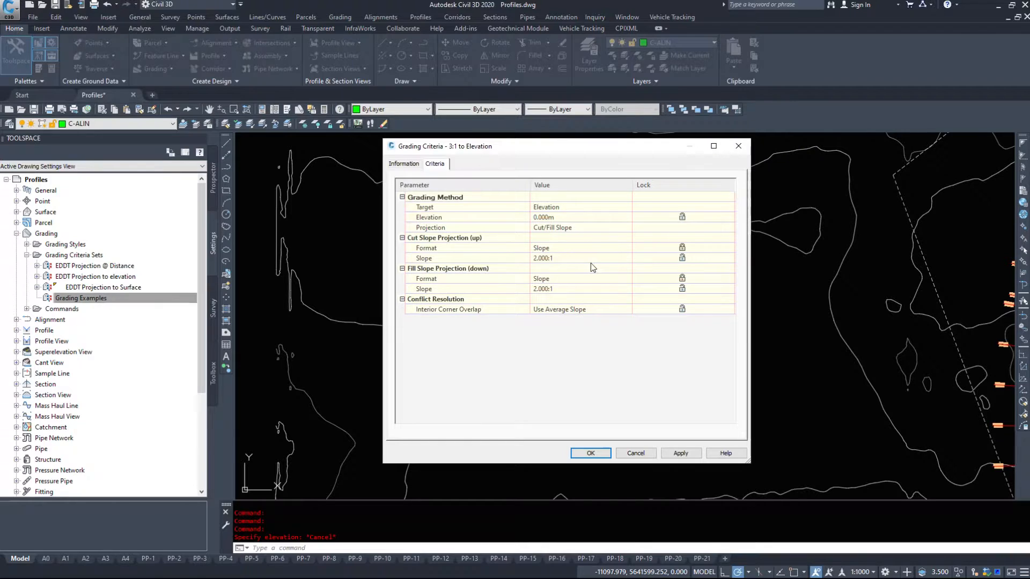
mouse_move(522, 272)
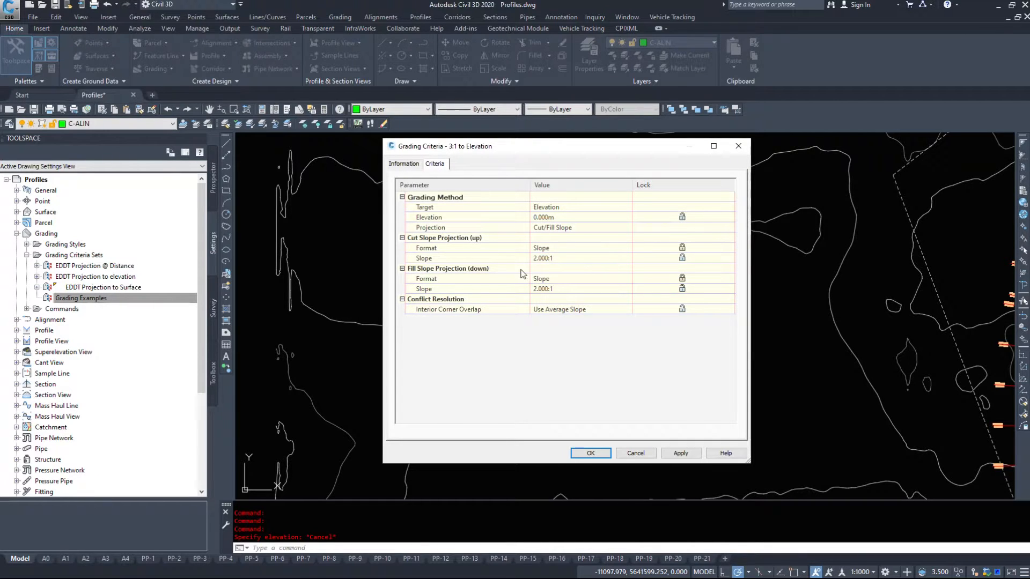
left_click(444, 238)
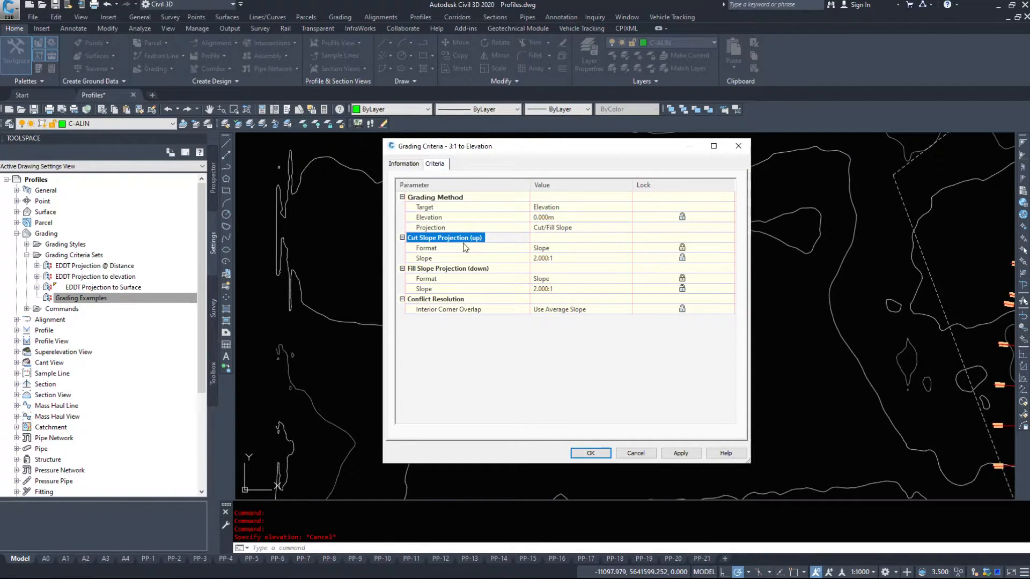
- Set both the cut slope and fill slope to 3:1 in Slope format
left_click(580, 238)
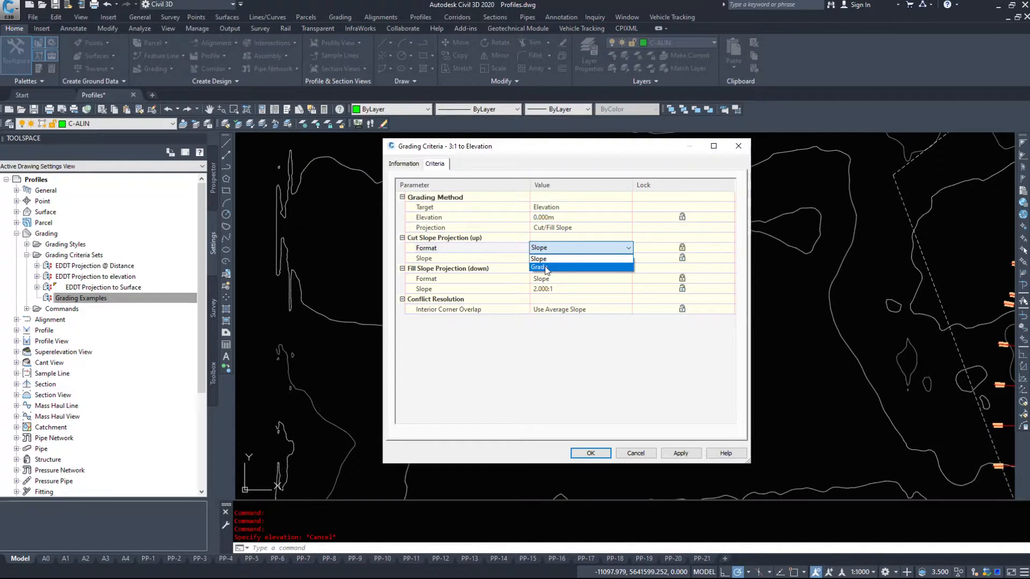
left_click(540, 258)
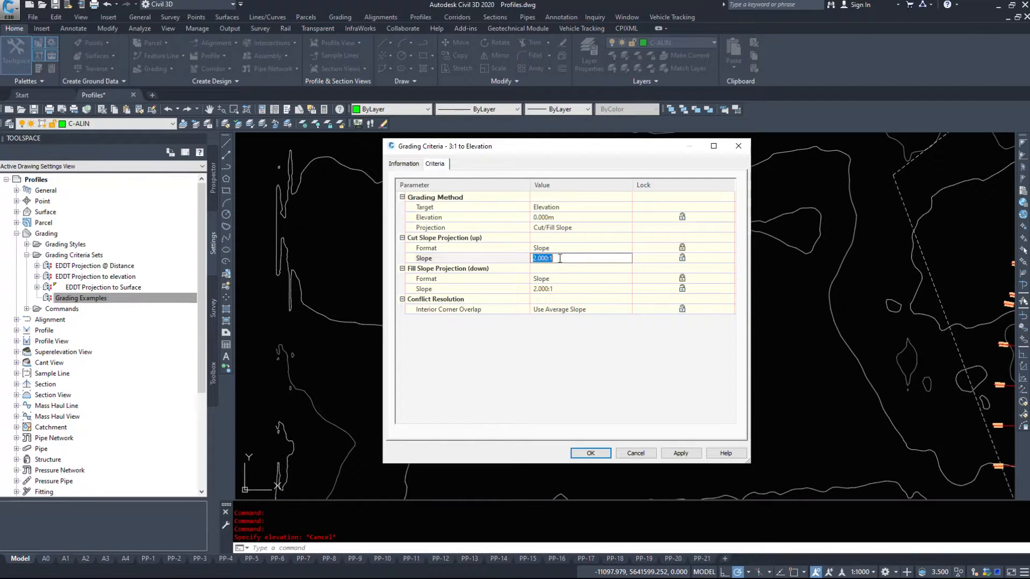
type("3")
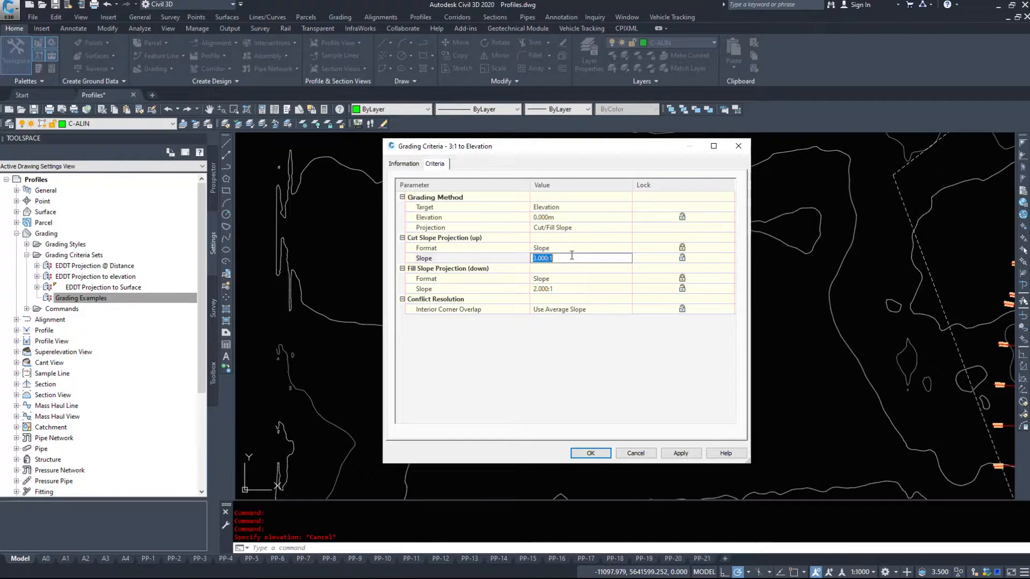
left_click(580, 247)
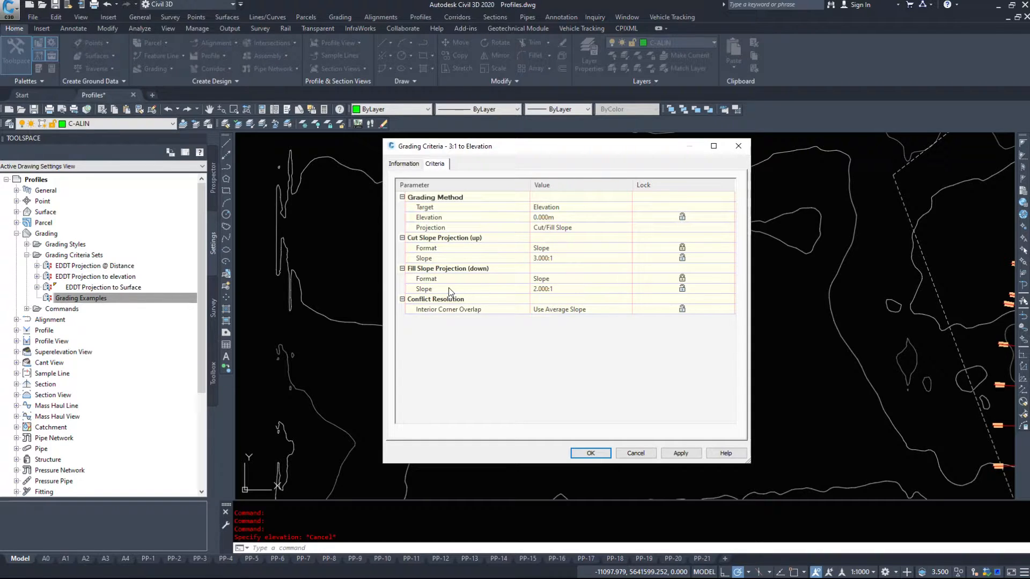
left_click(578, 279)
type("3")
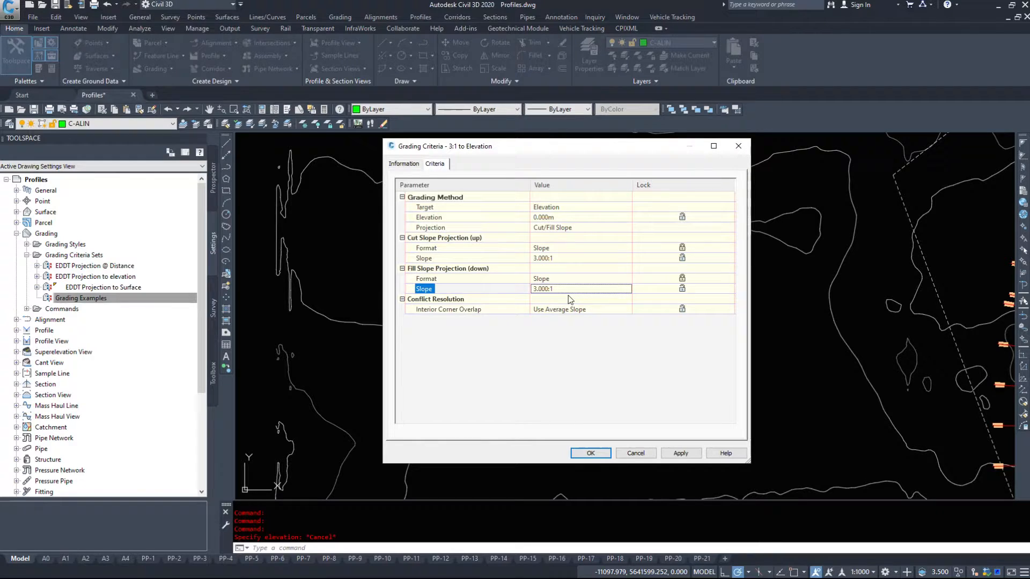
left_click(580, 309)
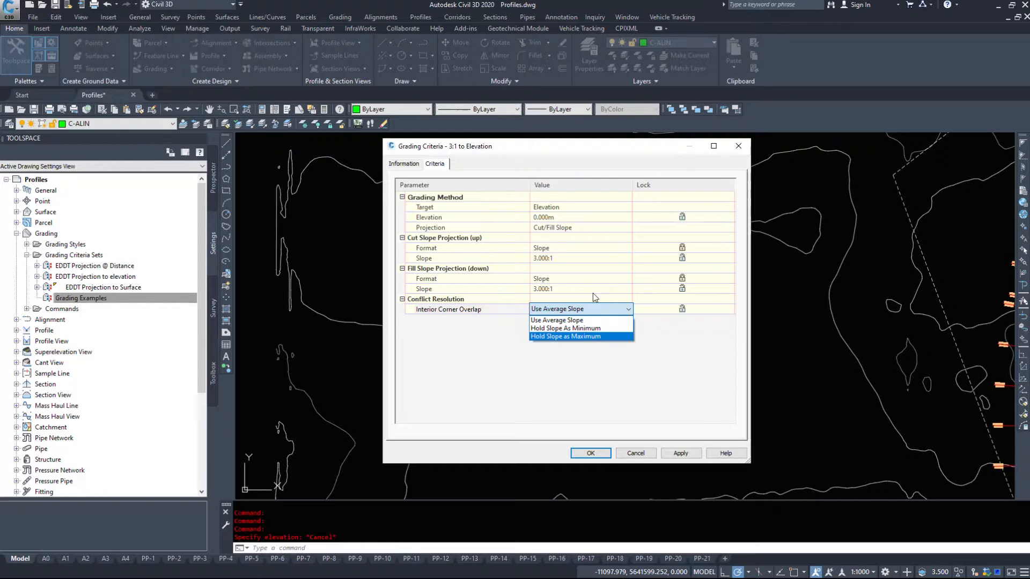
mouse_move(586, 340)
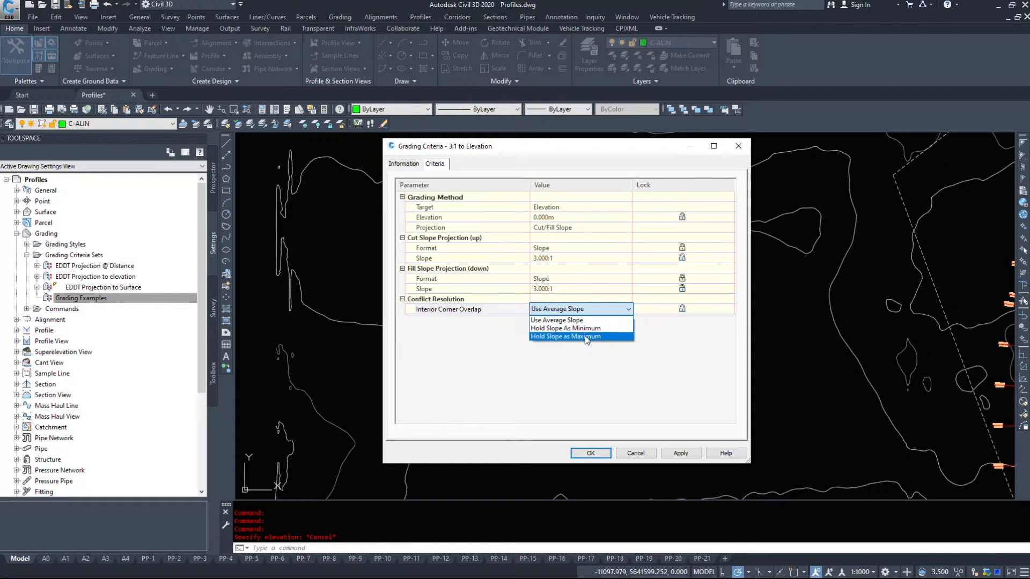
- Keep Use Average Slope for corner overlap and save 3:1 to Elevation into Grading Examples
left_click(556, 319)
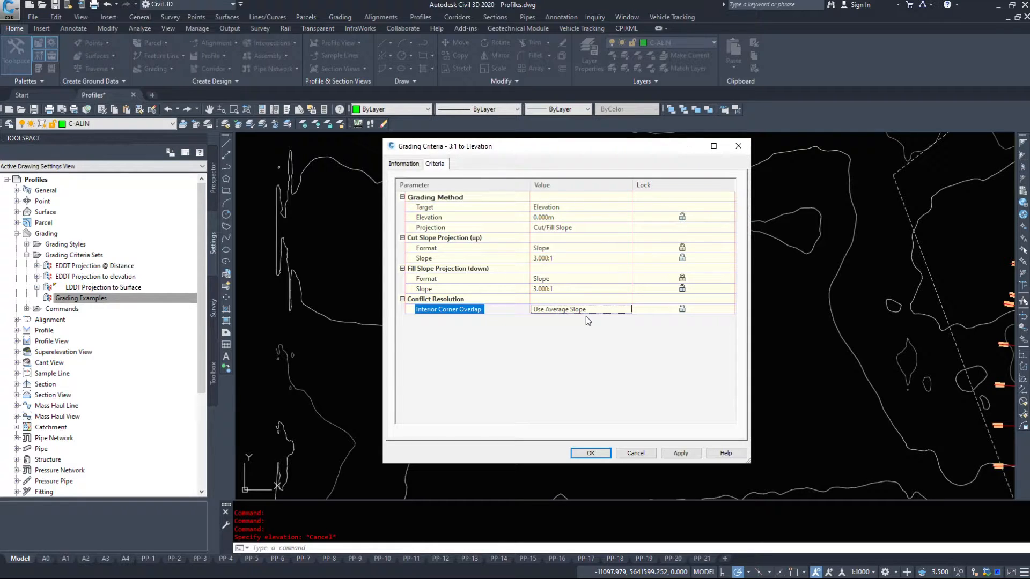
mouse_move(617, 300)
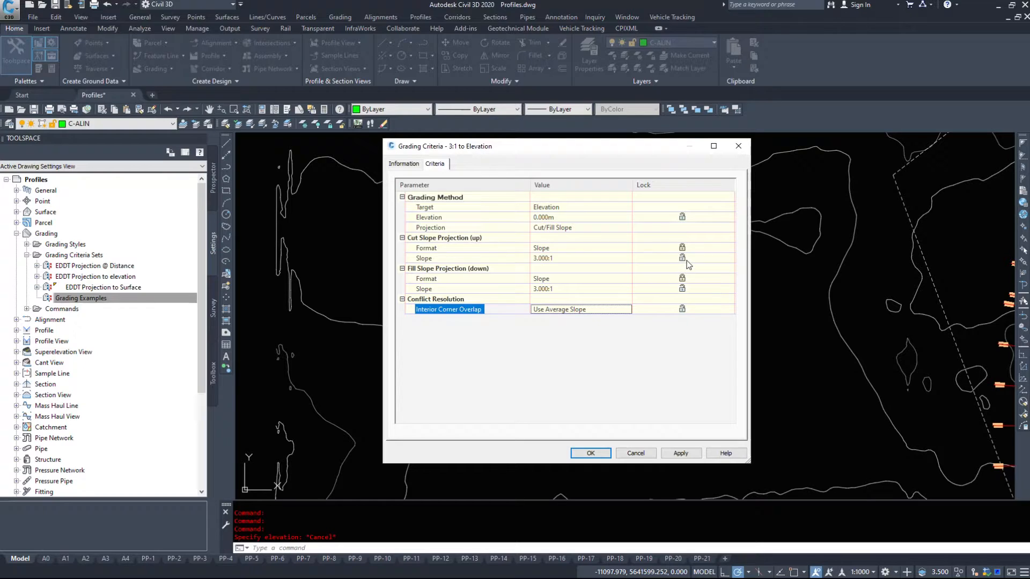
left_click(424, 289)
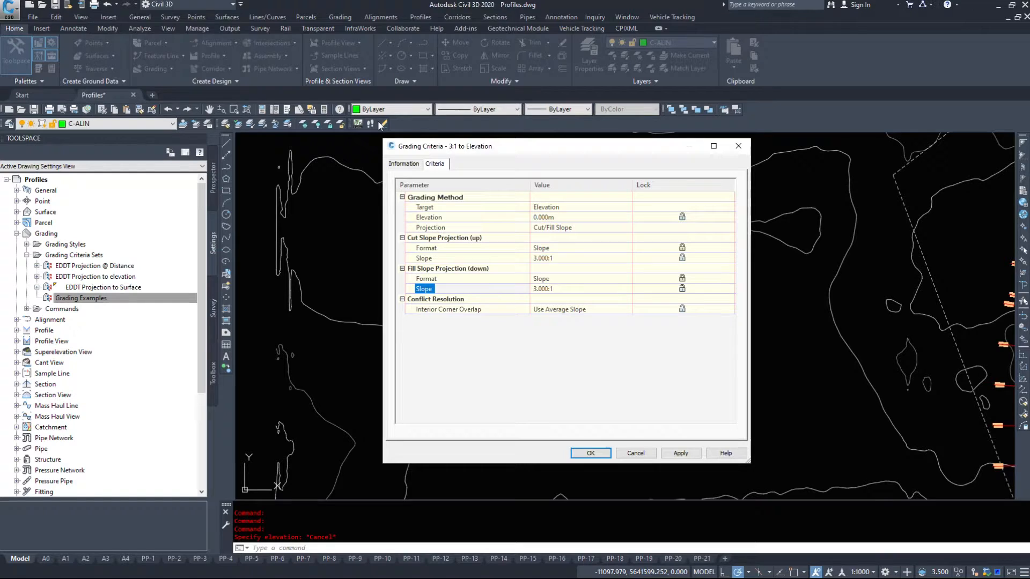
left_click(404, 163)
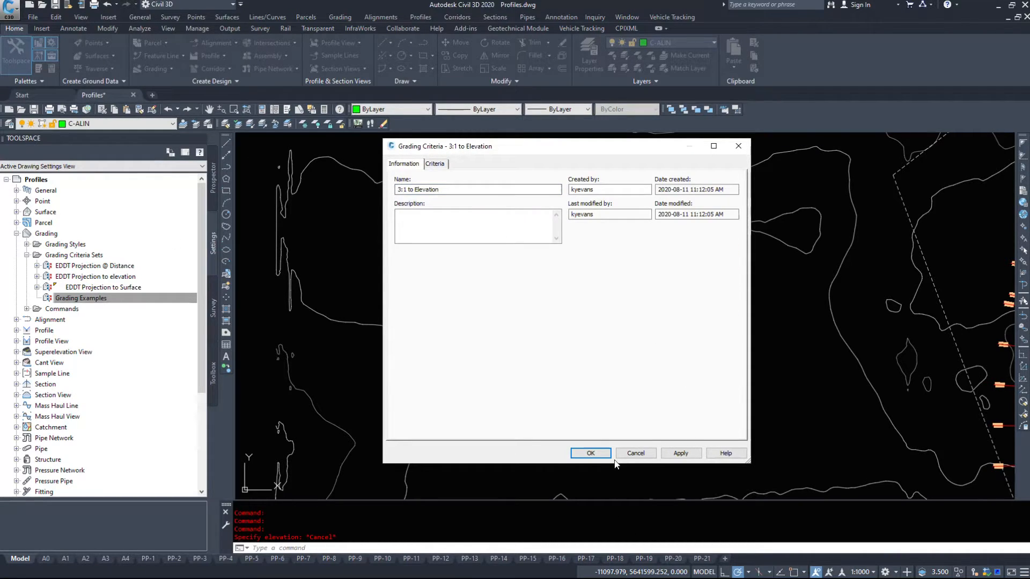
left_click(590, 453)
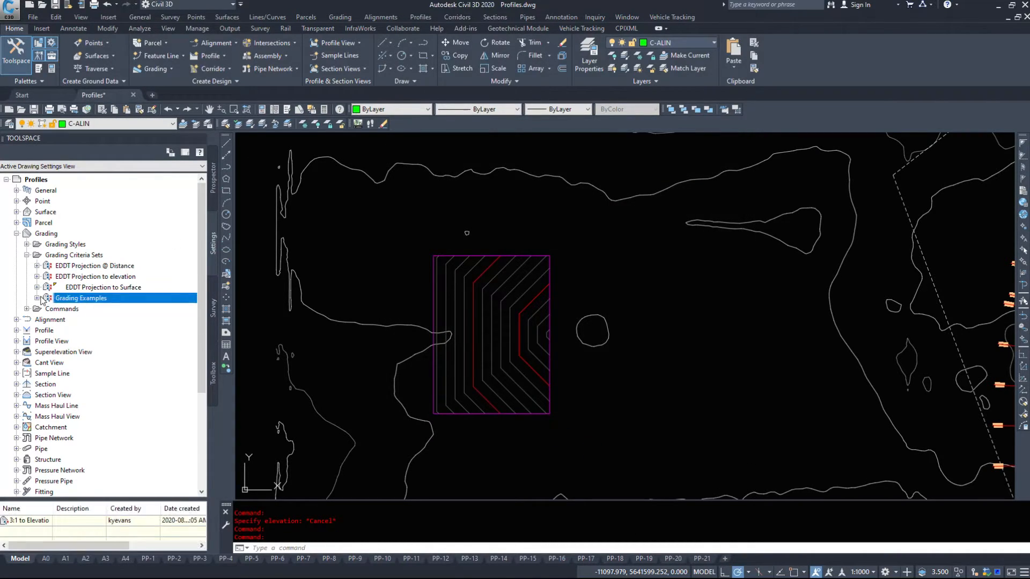
left_click(39, 298)
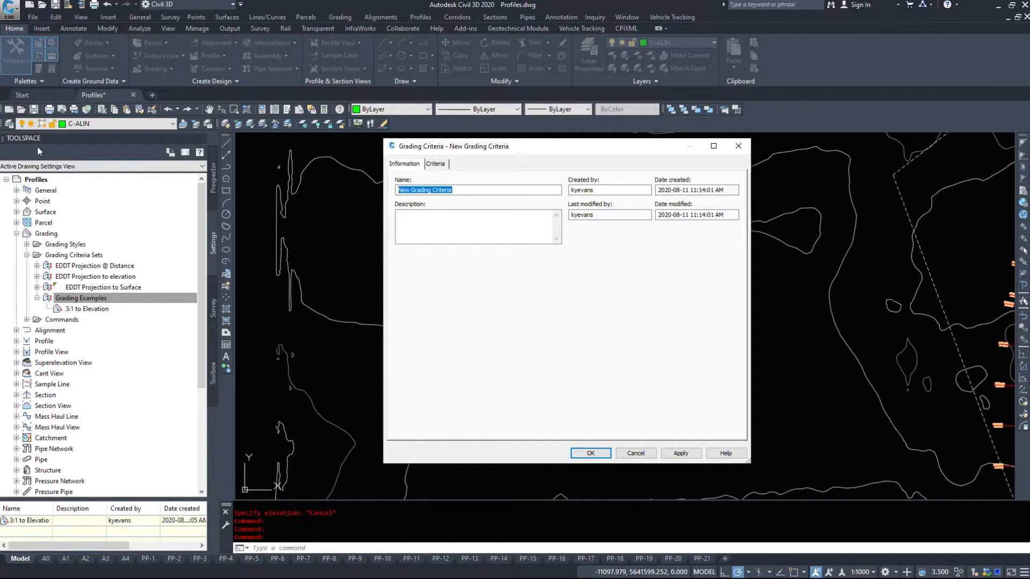
- Create '3:1 to Surface' targeting Surface with cut-first search and 3:1 cut/fill slopes, and save it
type("3:1 to Surfa")
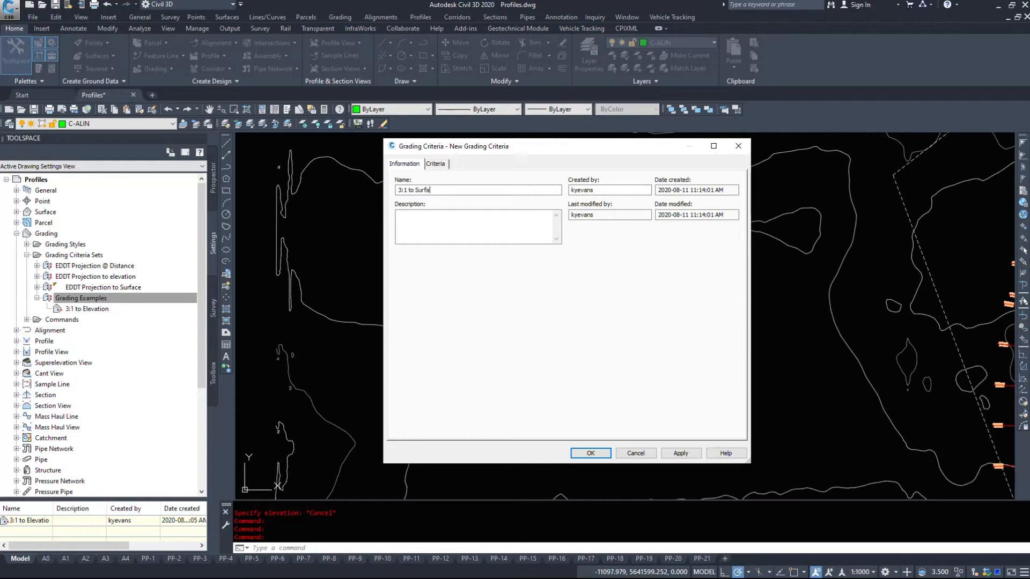
left_click(434, 163)
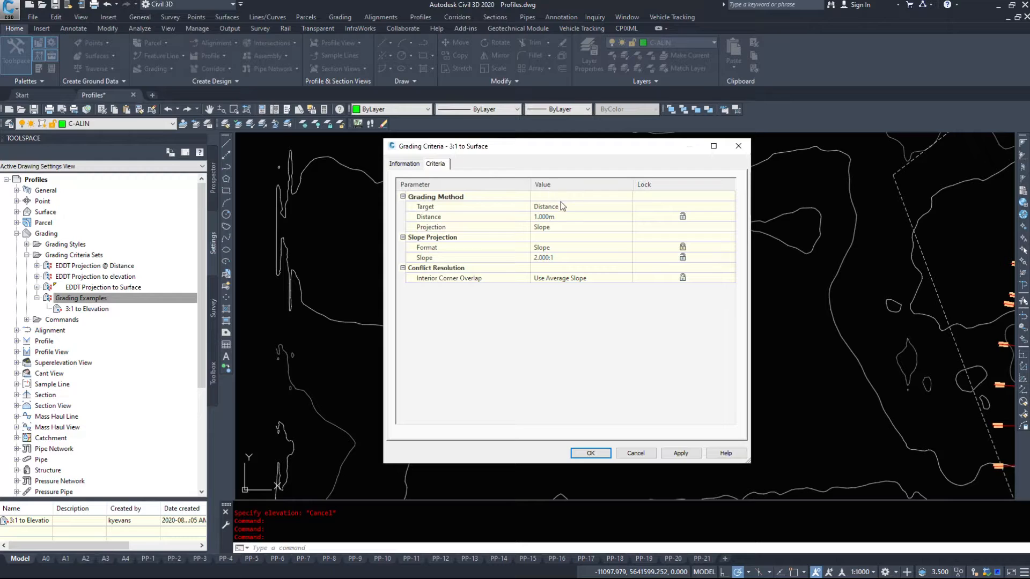
left_click(580, 206)
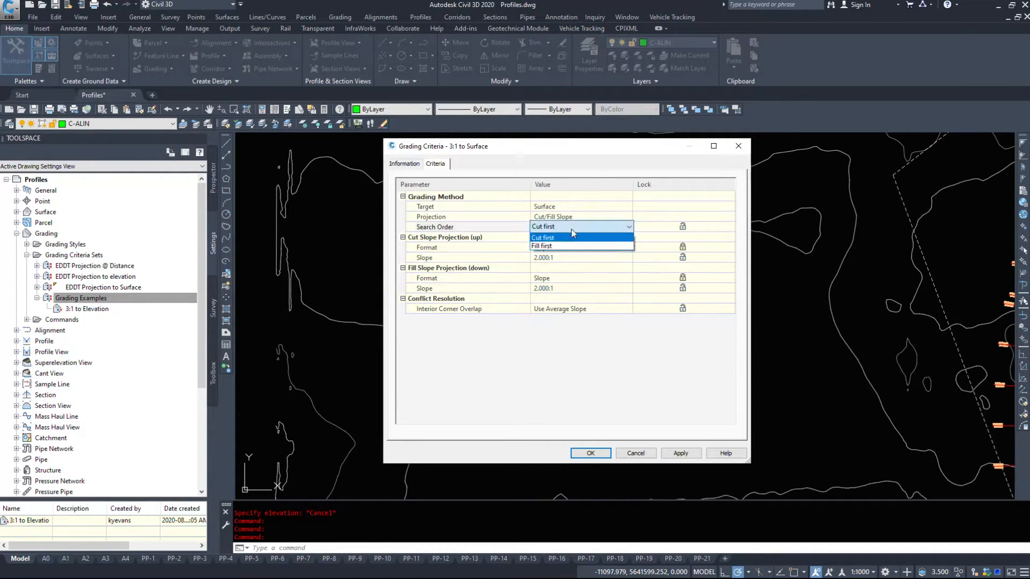
mouse_move(544, 246)
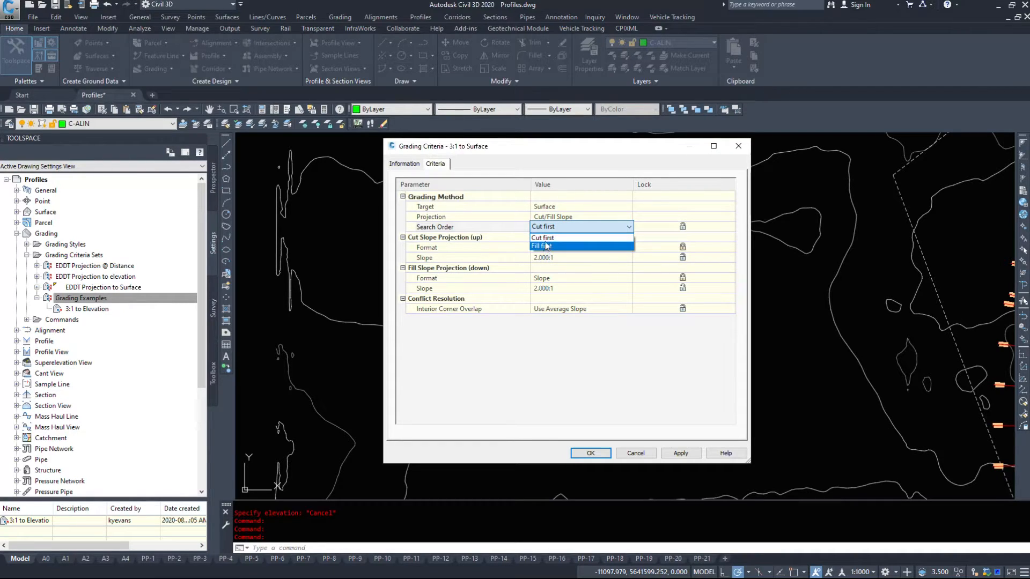
left_click(542, 237)
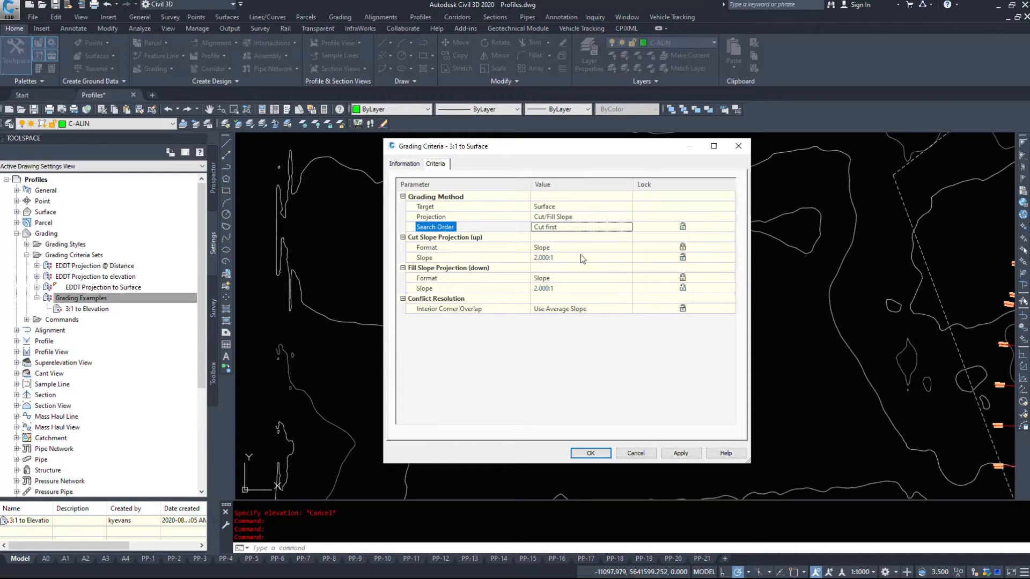
left_click(581, 257)
type("3")
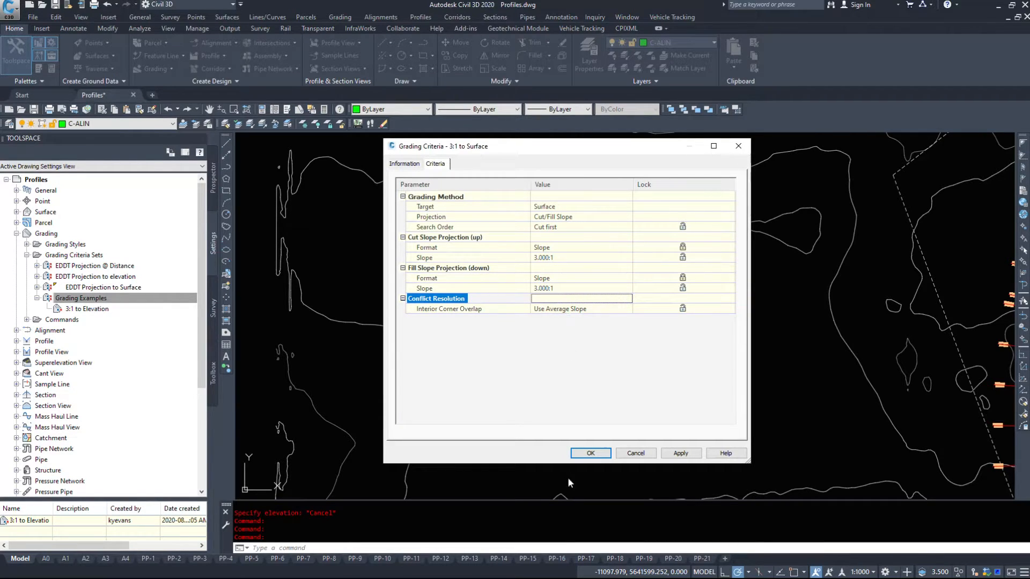
left_click(589, 452)
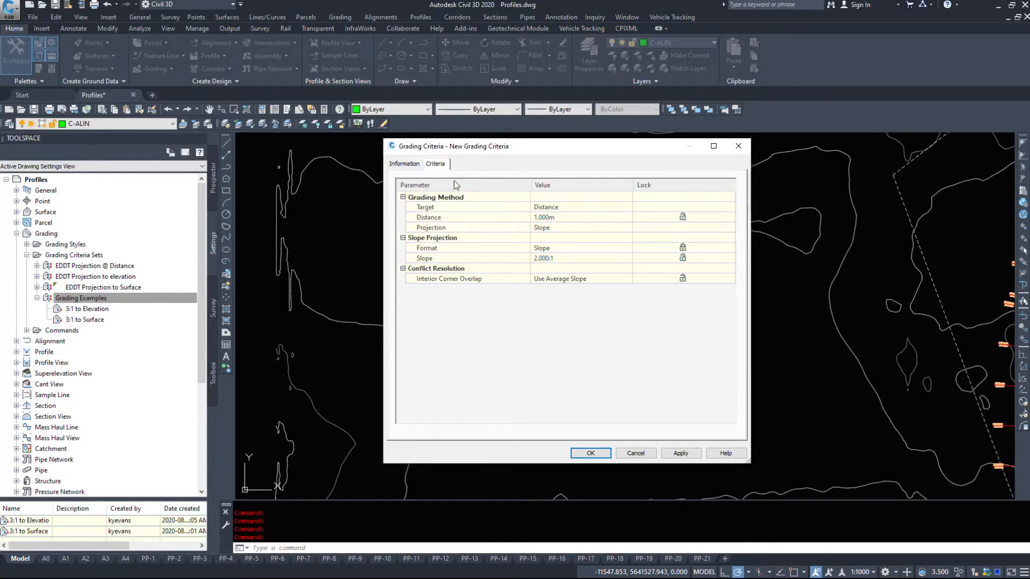
- Create '3:1 to Distance' with a 1.000m distance and 3.000:1 slope, and save it
left_click(405, 163)
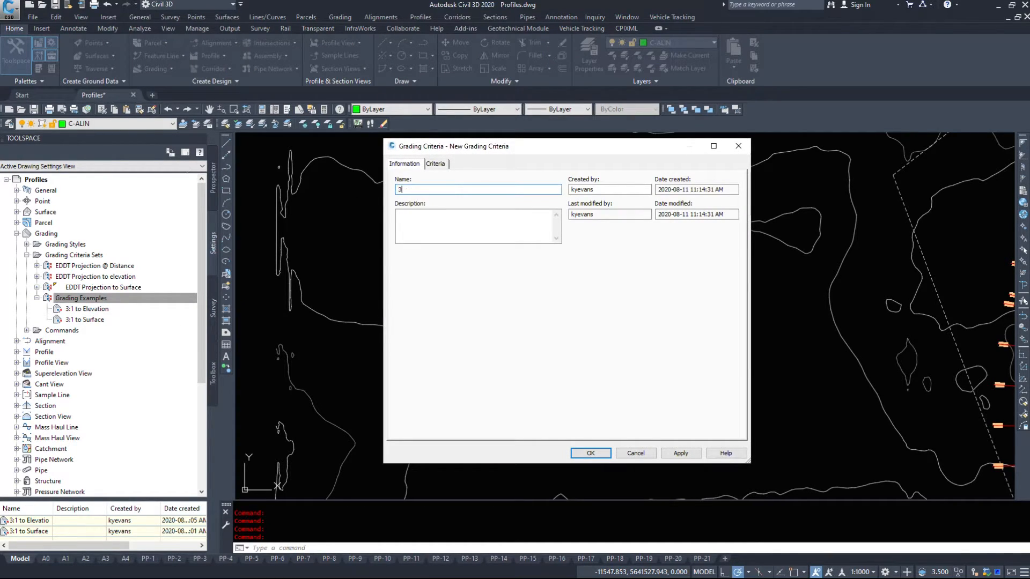
type(":1 to Distance")
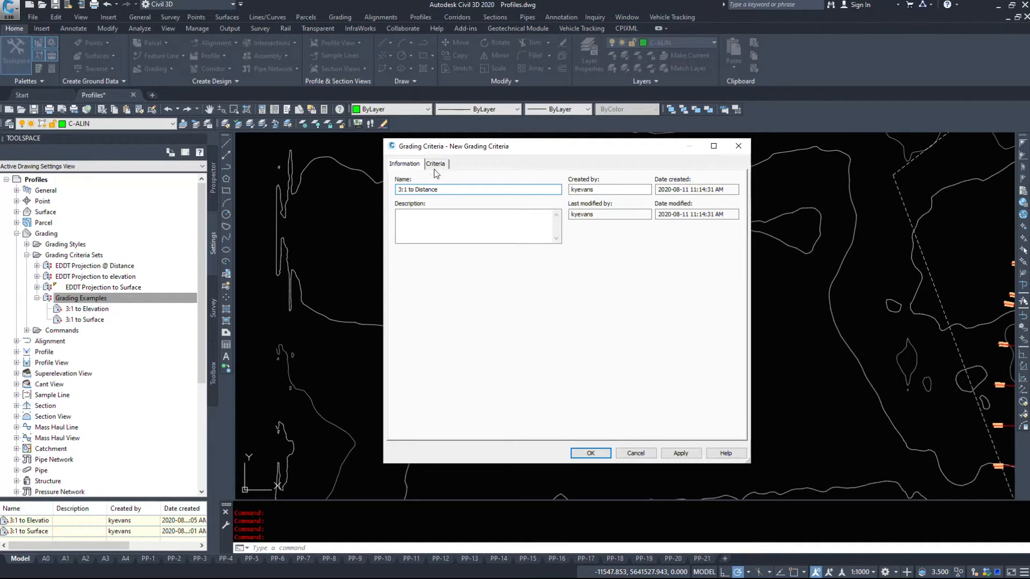
left_click(435, 163)
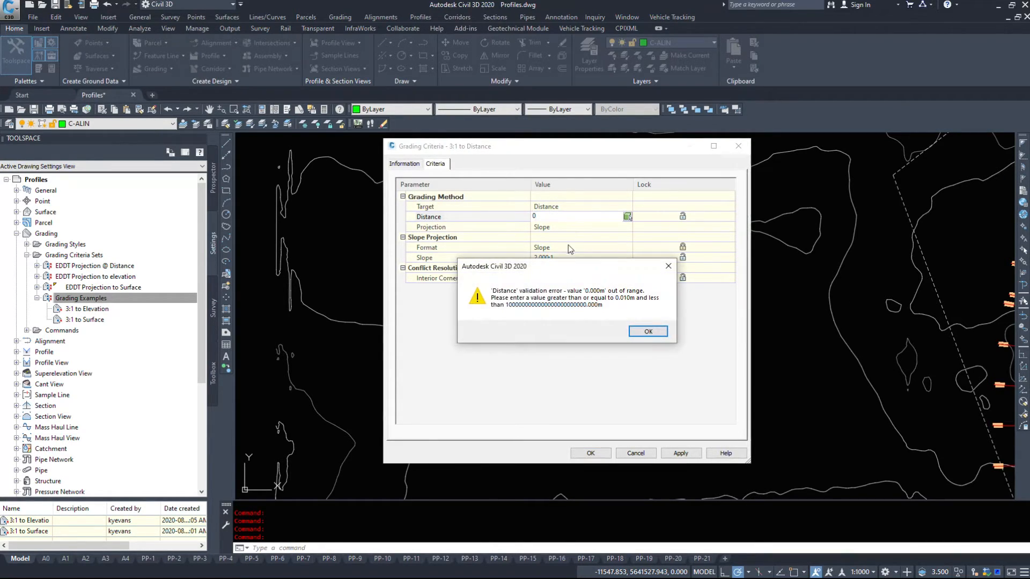
left_click(648, 332)
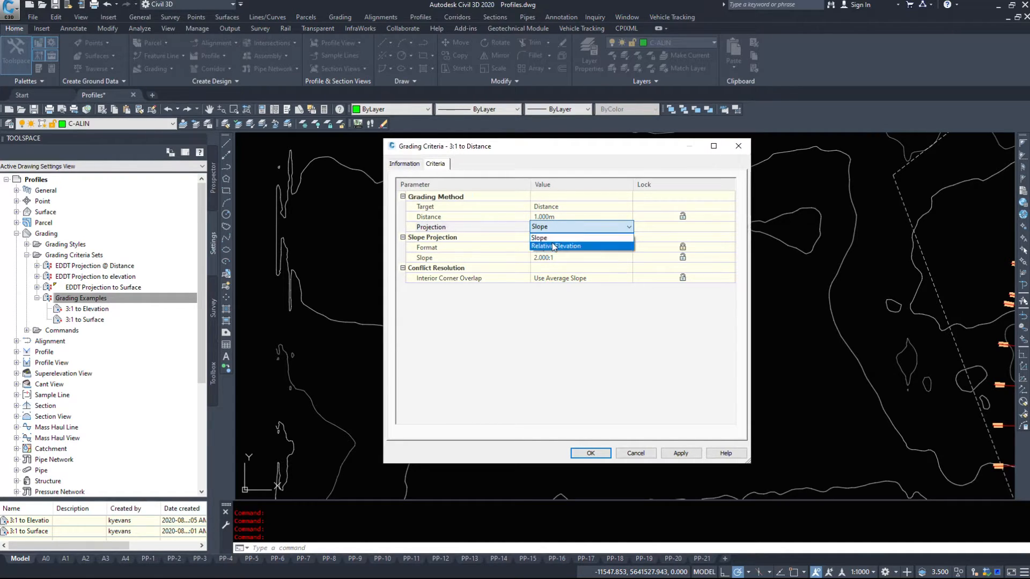
left_click(539, 239)
type("3")
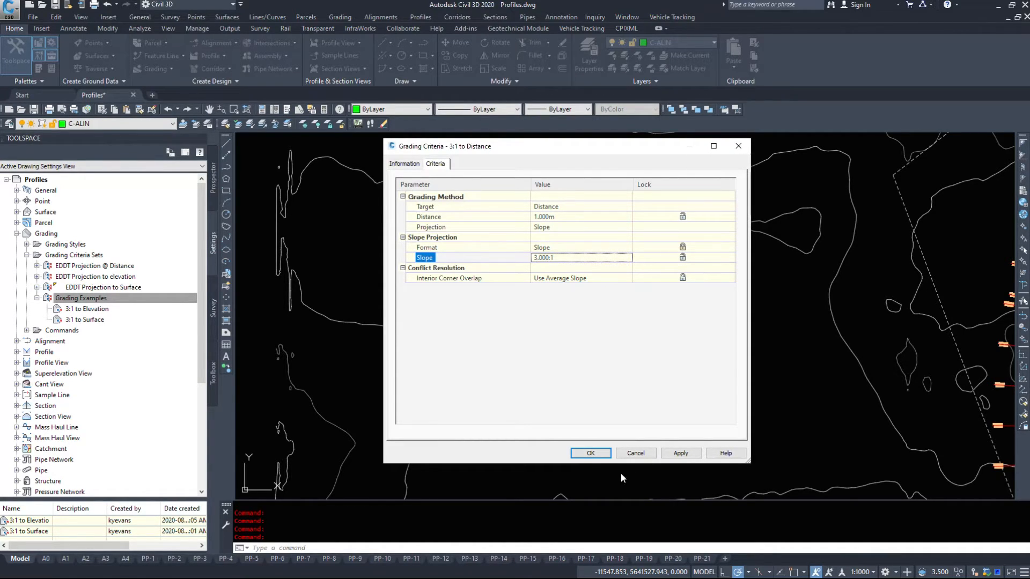
left_click(590, 452)
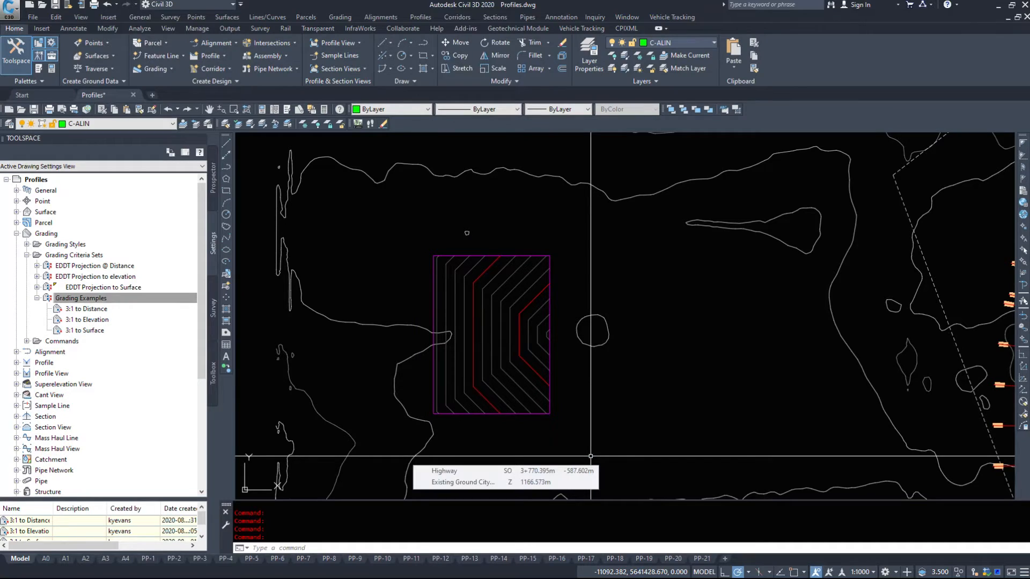
right_click(85, 309)
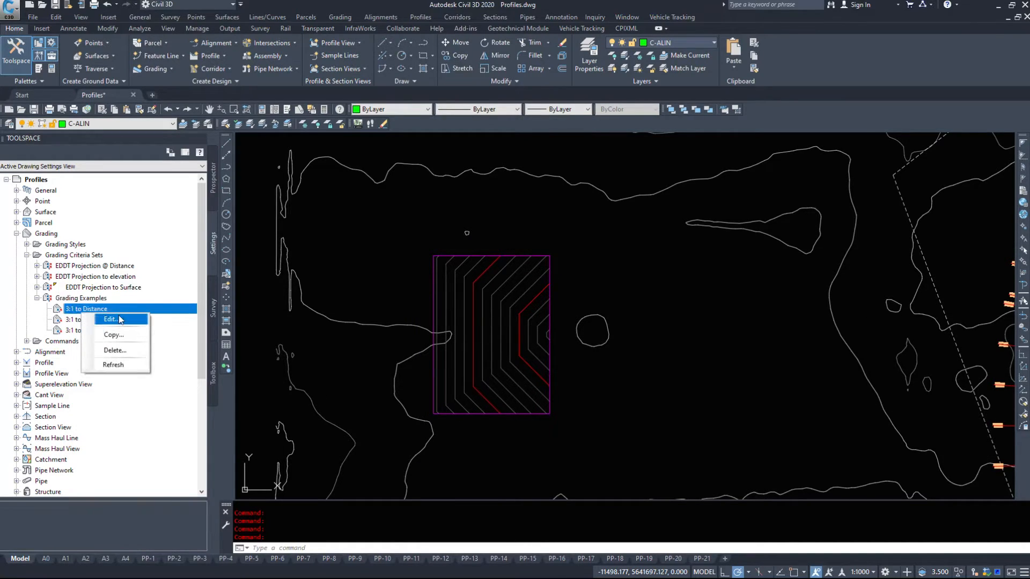
left_click(110, 320)
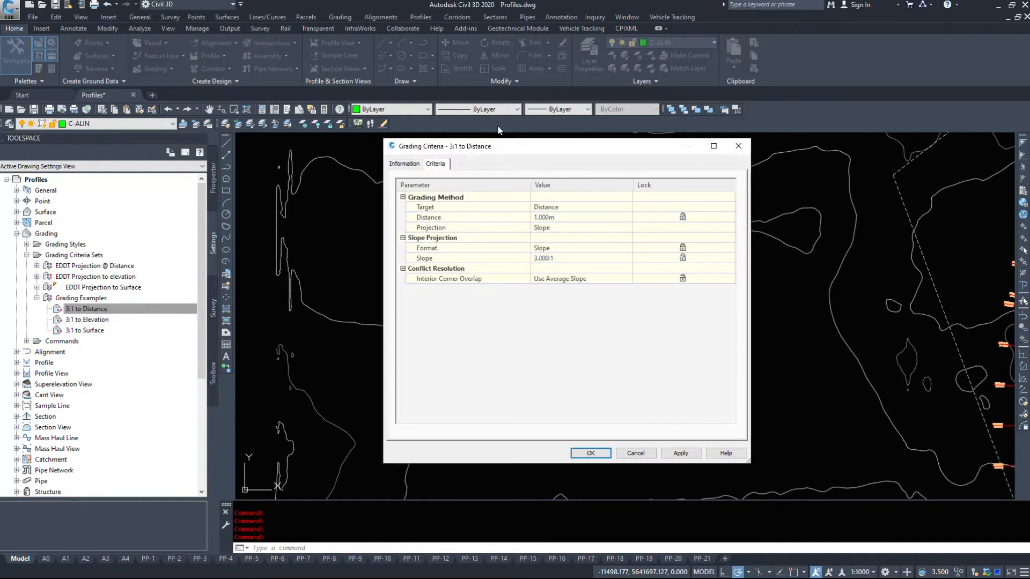
left_click(404, 163)
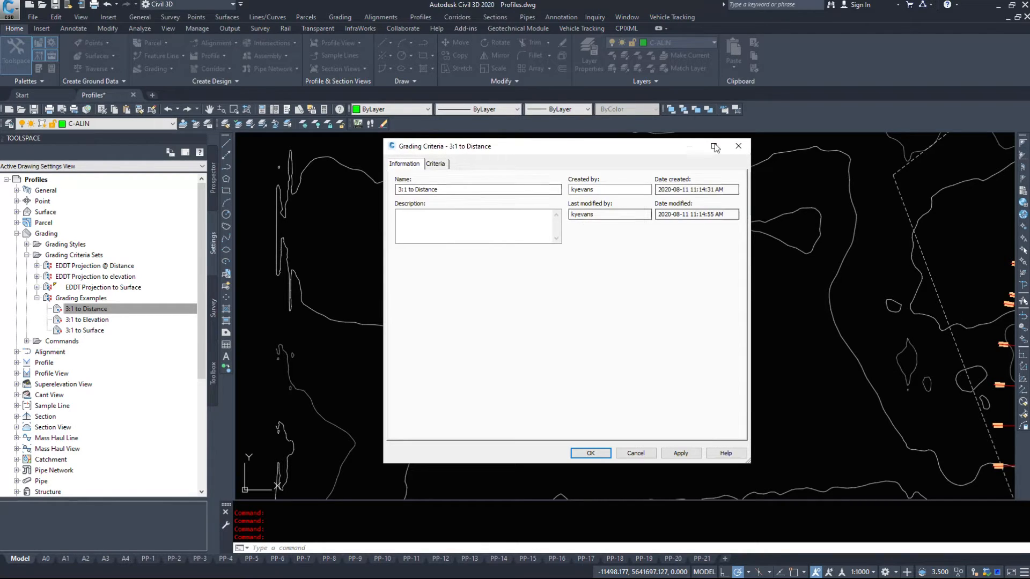
left_click(588, 453)
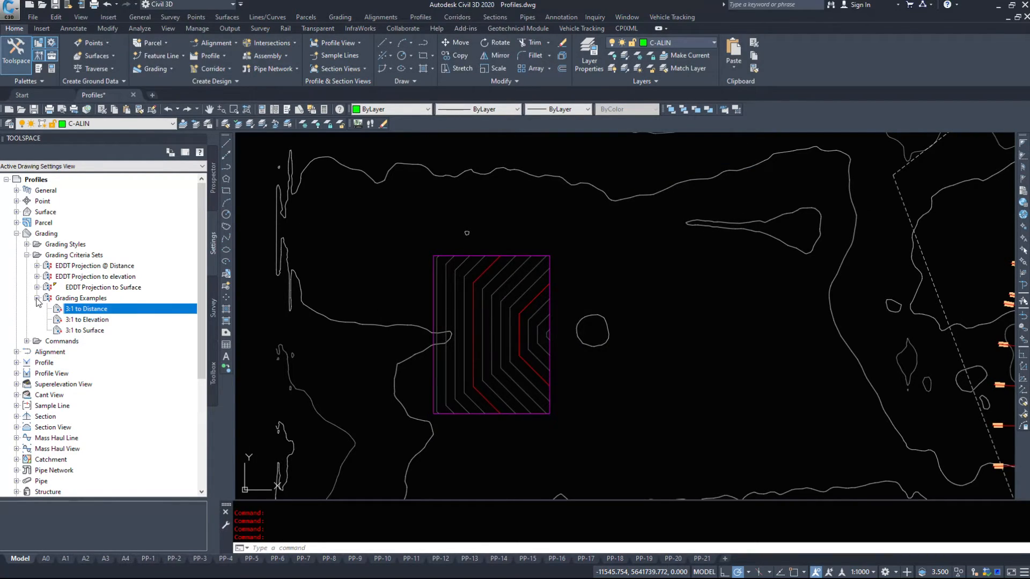
left_click(36, 288)
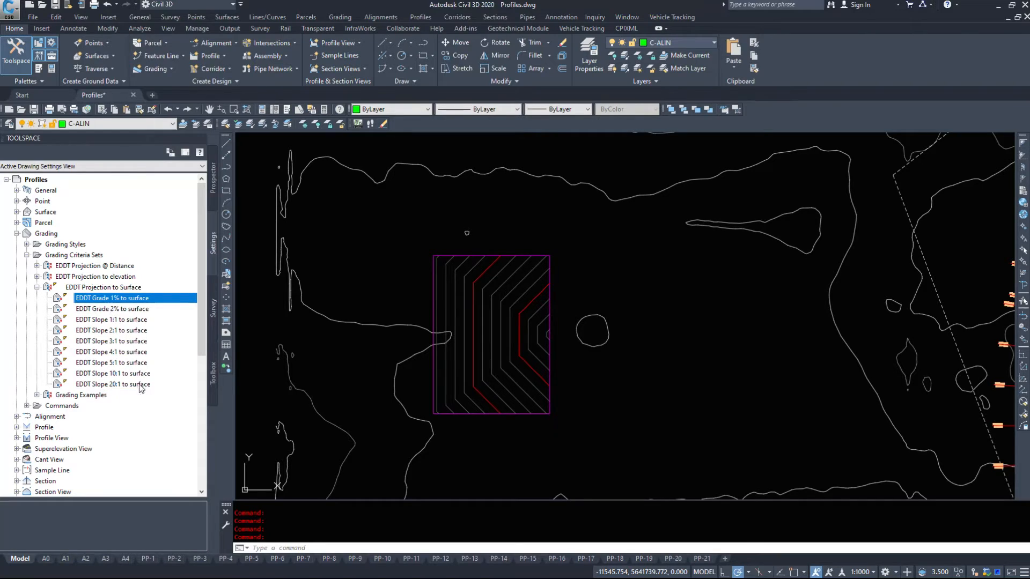
left_click(112, 373)
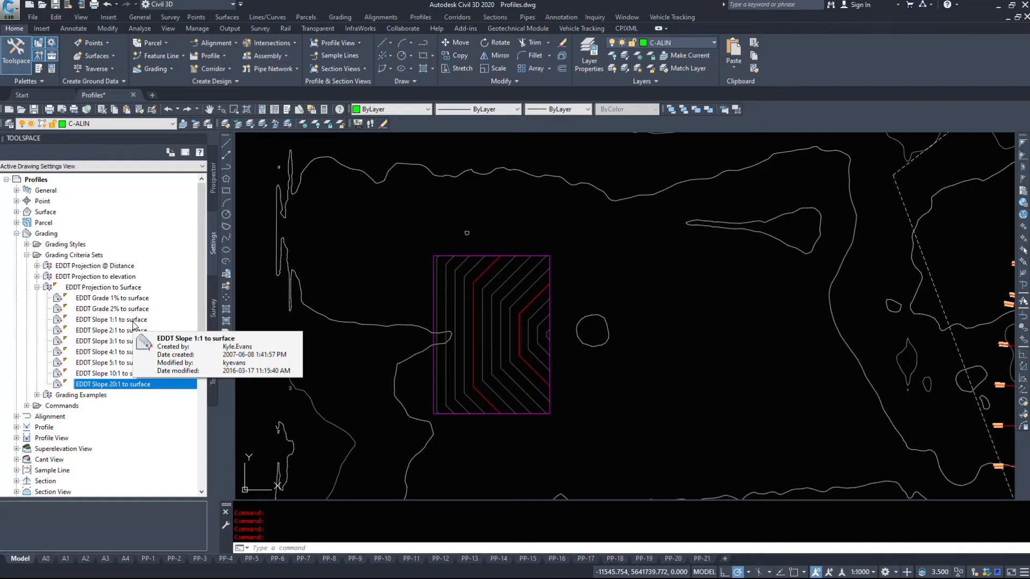
left_click(38, 287)
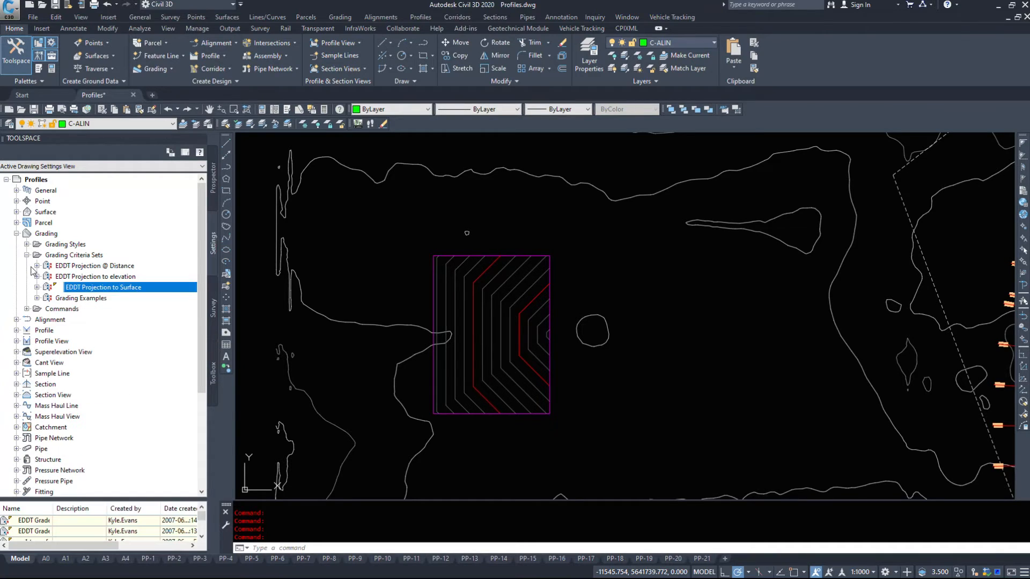
left_click(38, 266)
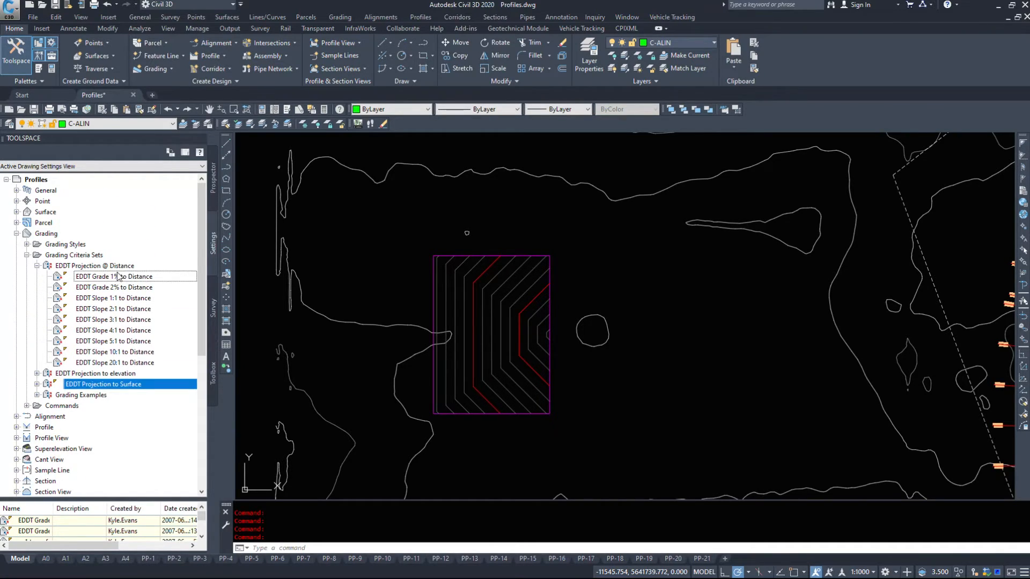
left_click(114, 287)
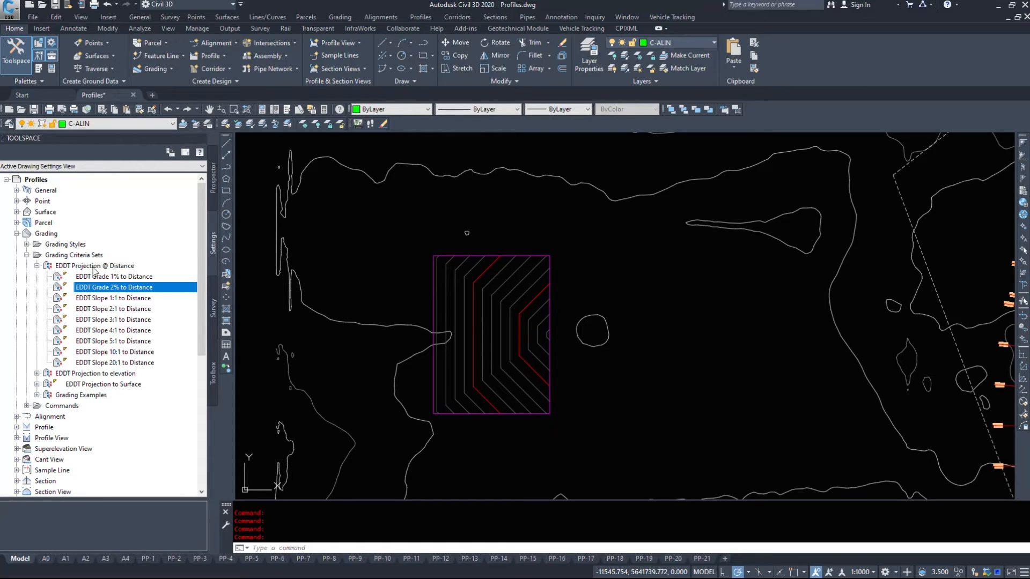
mouse_move(130, 287)
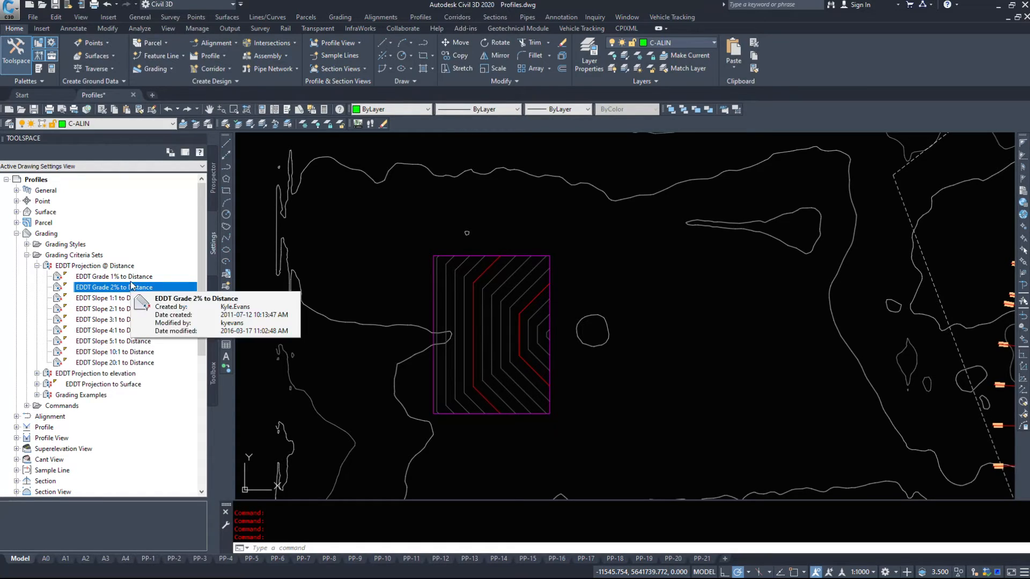
left_click(113, 297)
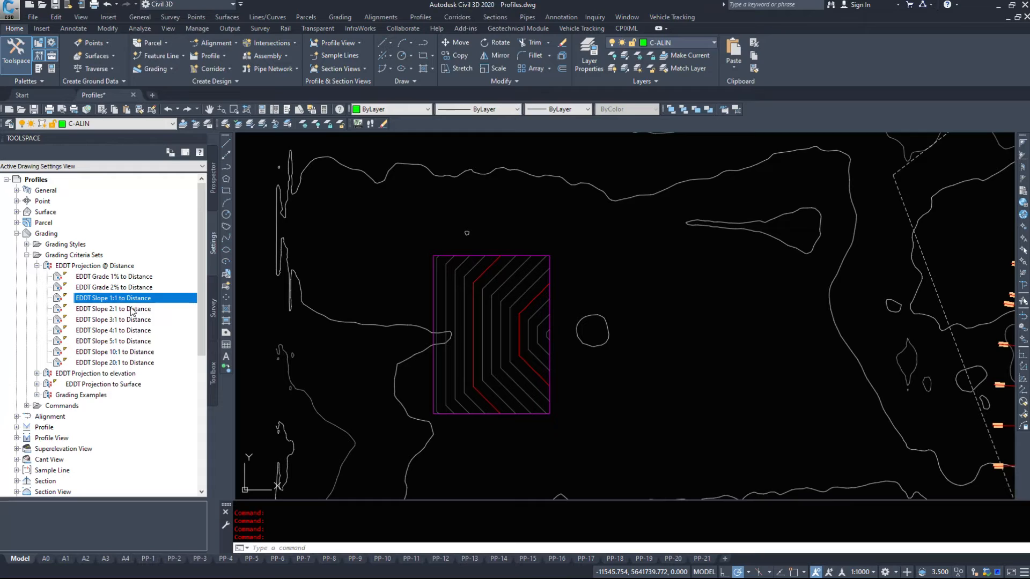
left_click(115, 352)
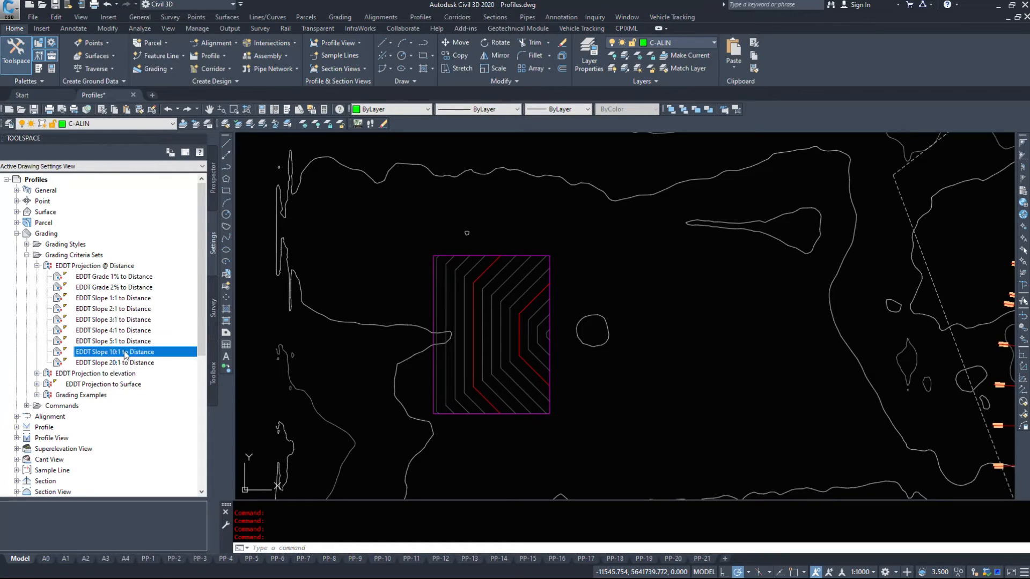
left_click(115, 363)
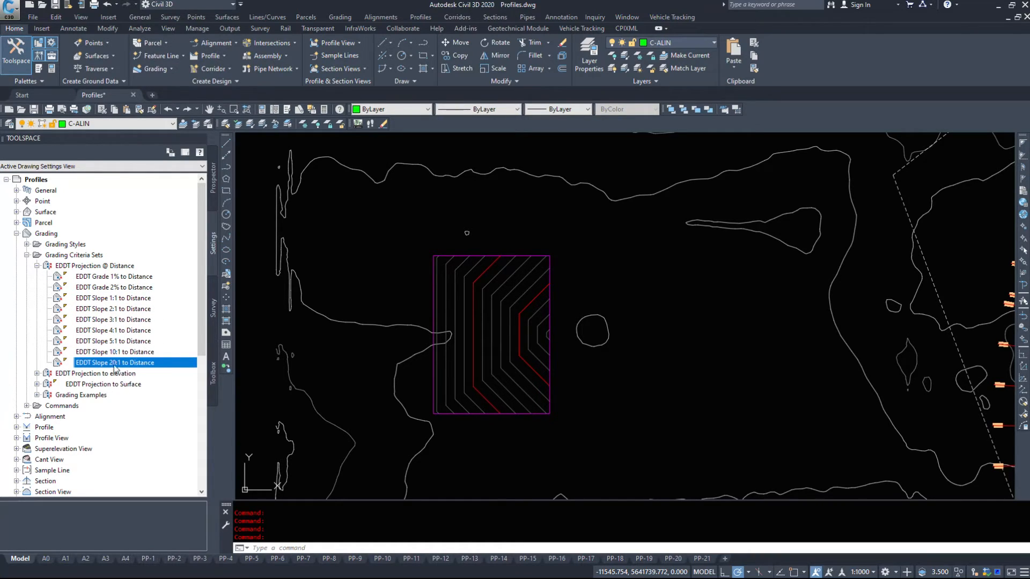
left_click(114, 277)
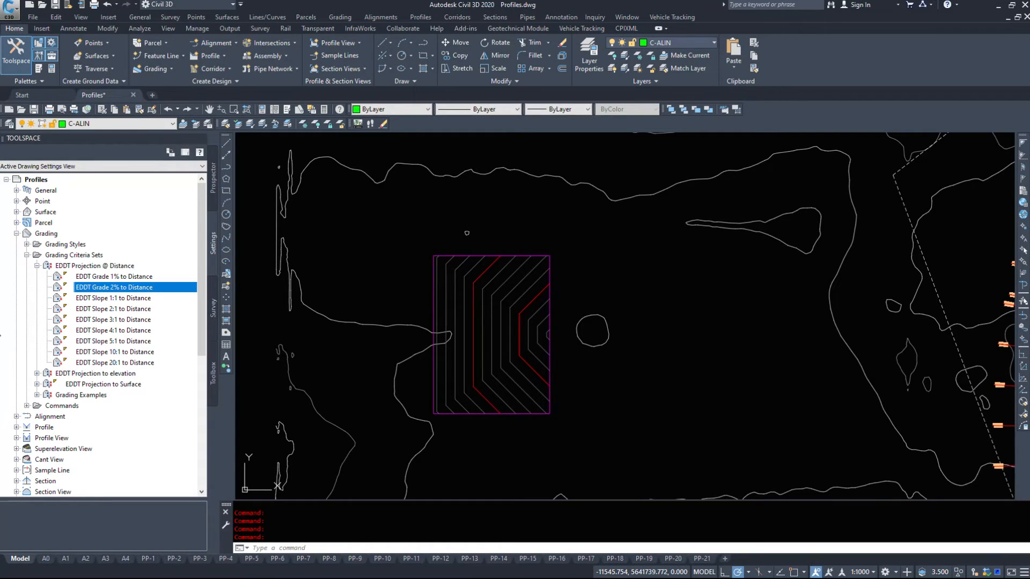
left_click(112, 319)
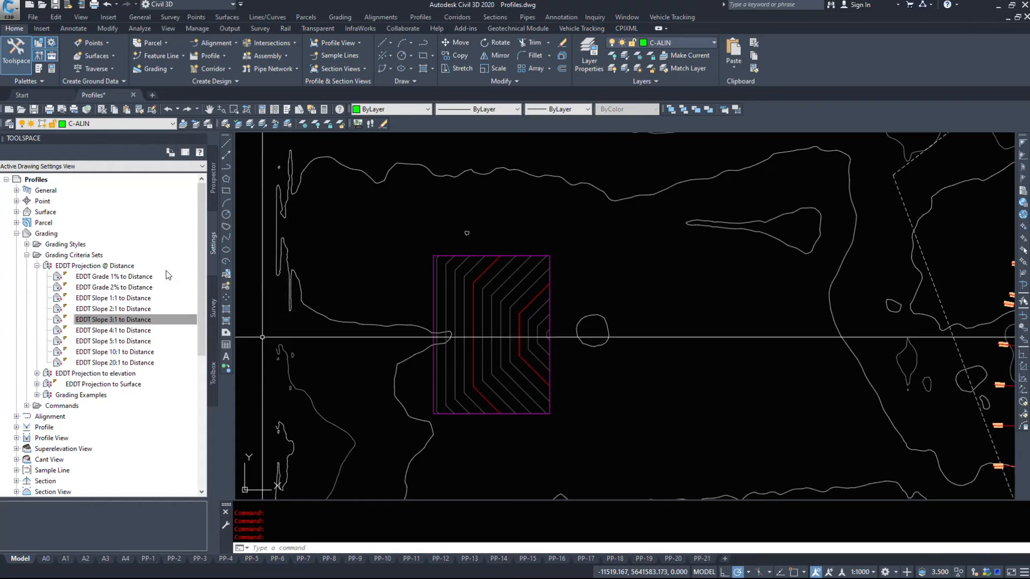
left_click(112, 309)
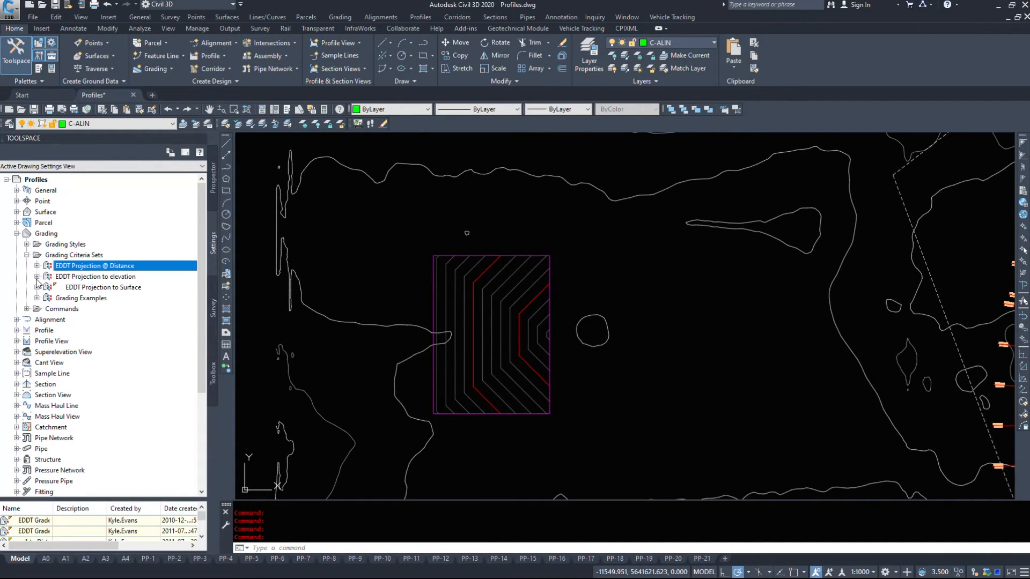
left_click(38, 276)
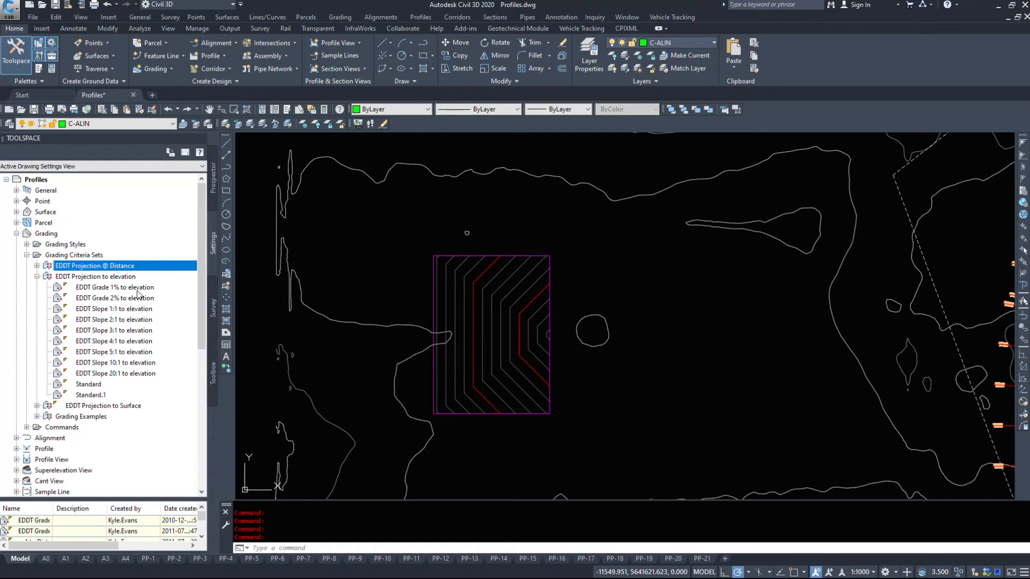
left_click(114, 309)
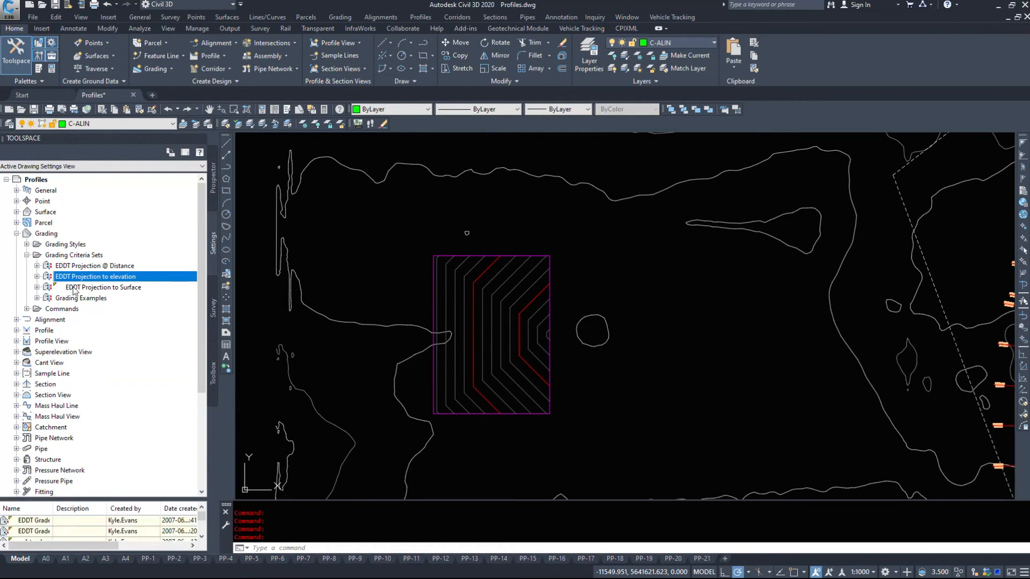
left_click(46, 288)
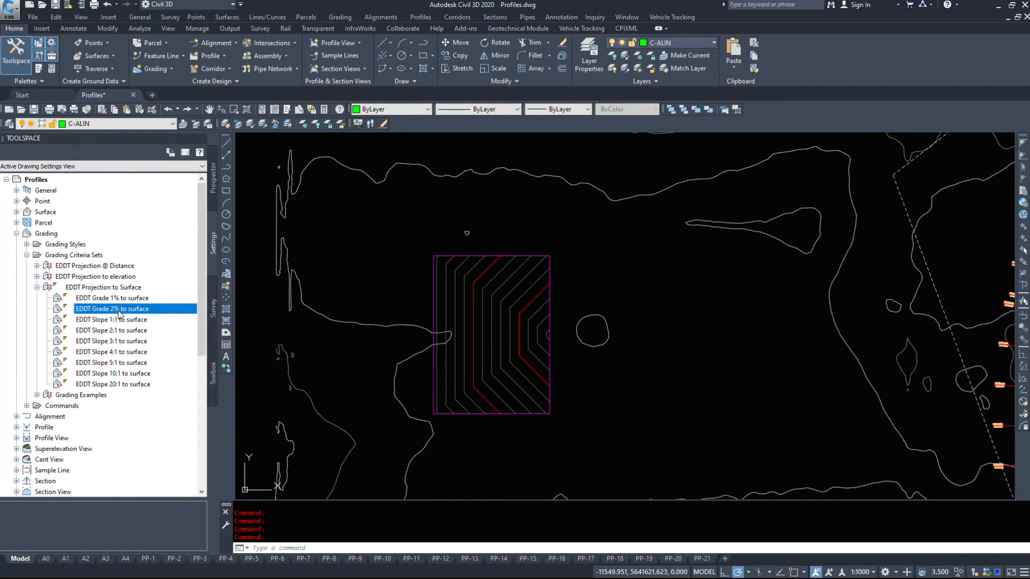
left_click(112, 384)
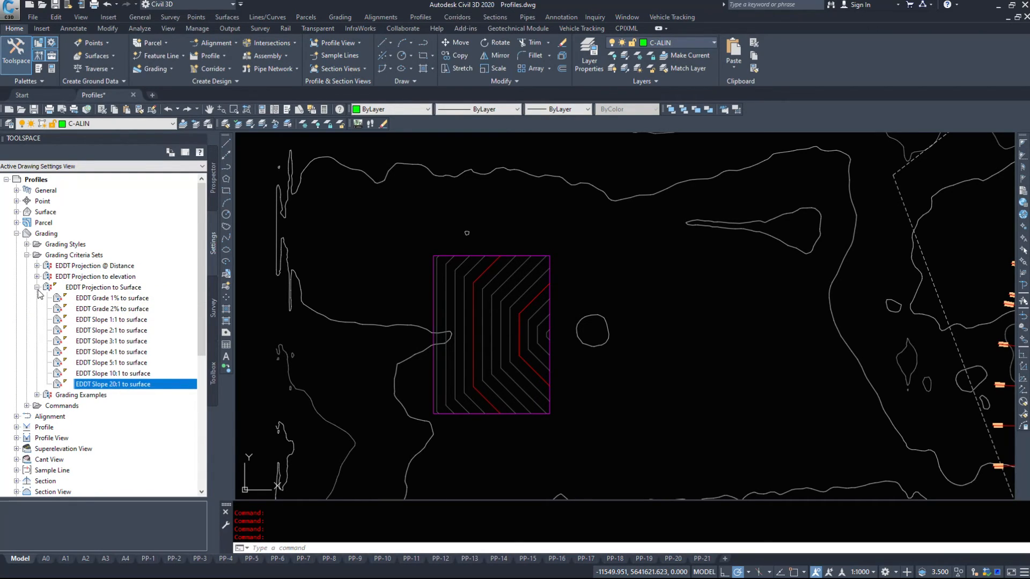
mouse_move(129, 328)
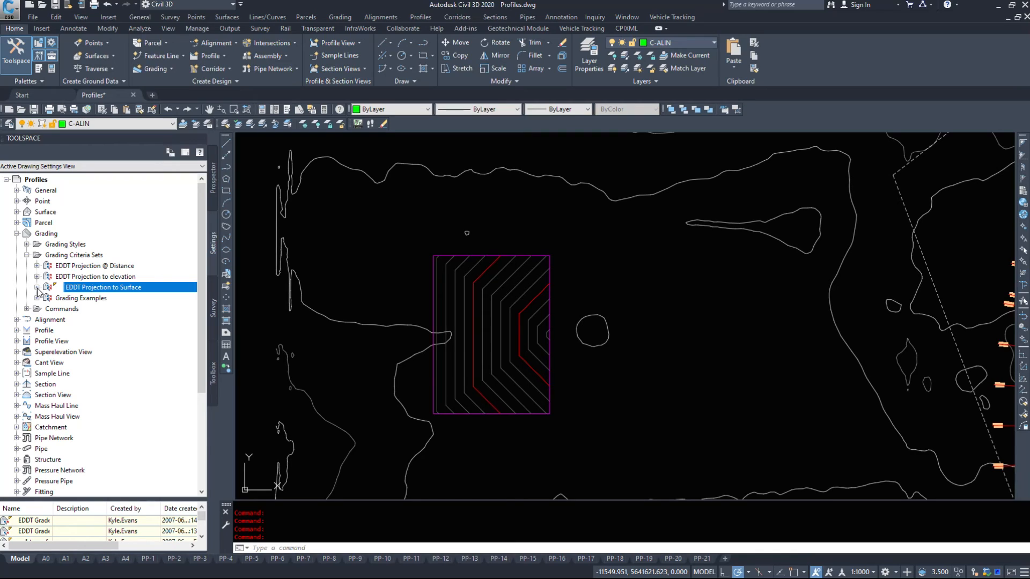
left_click(65, 243)
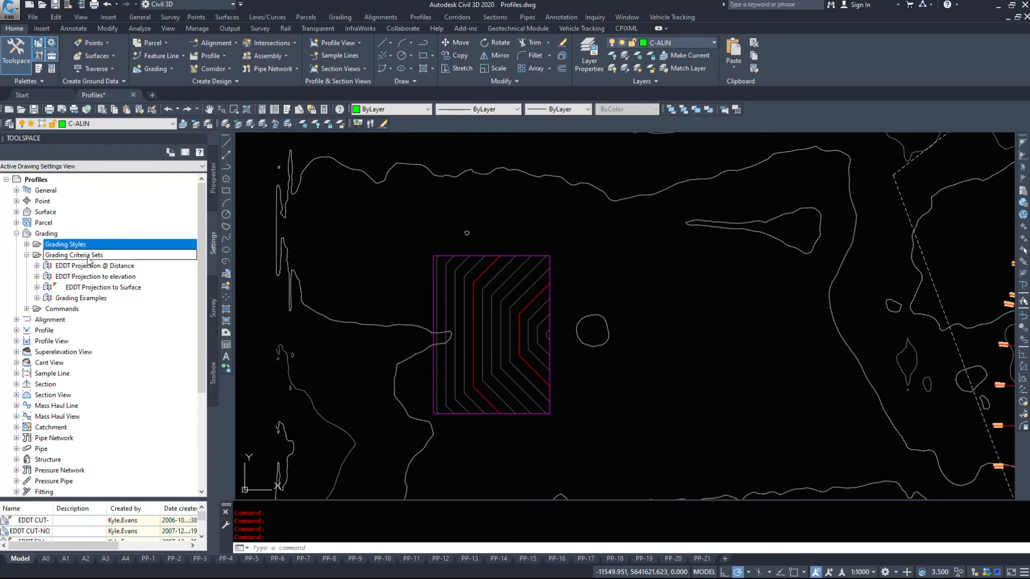
left_click(94, 265)
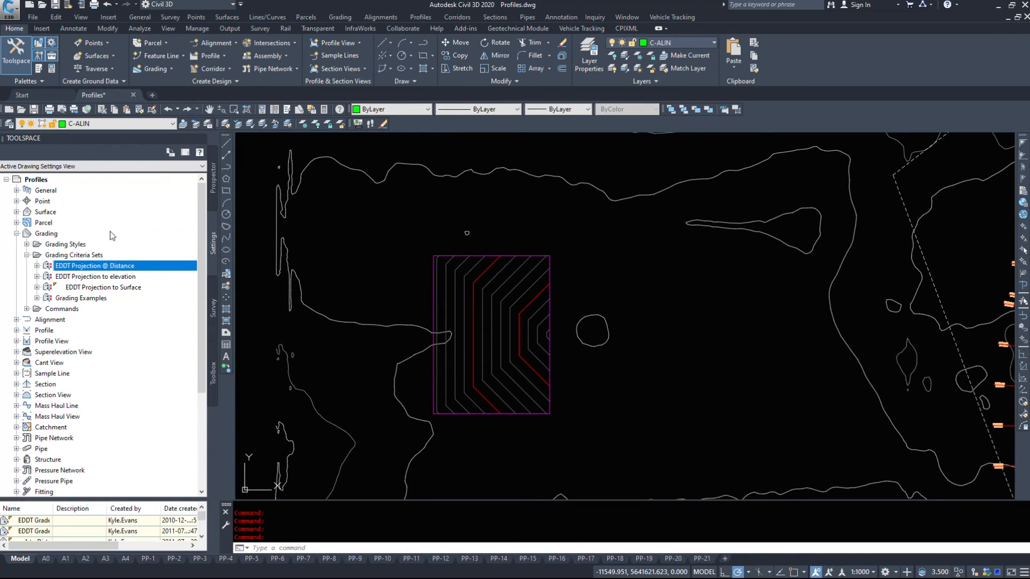